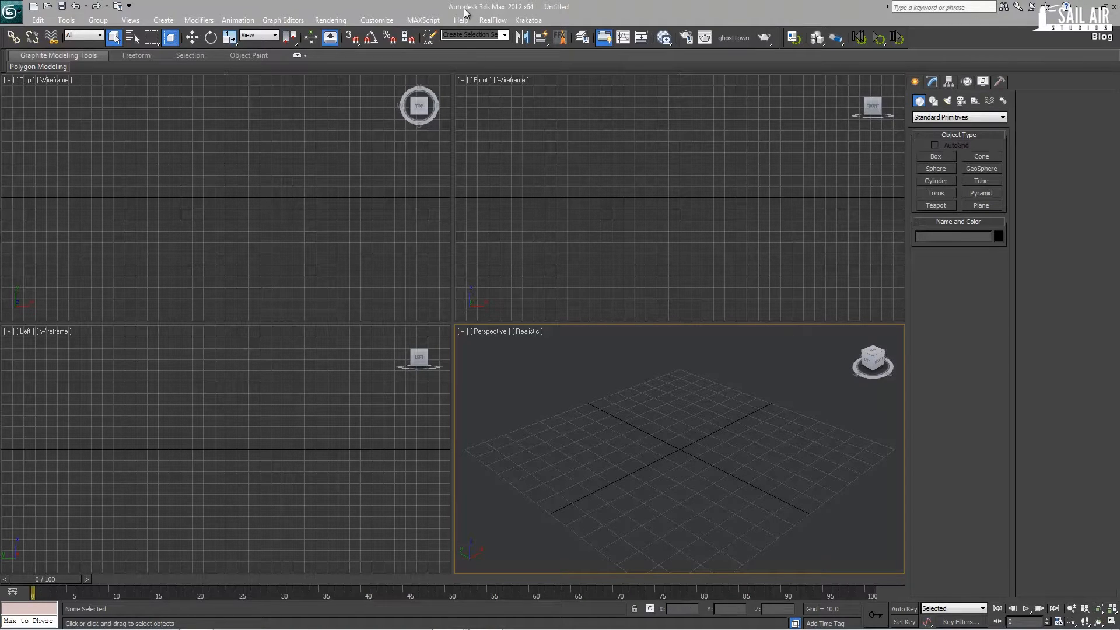
Open the application menu showing recent documents
{"action": "left_click", "coordinate": [10, 9]}
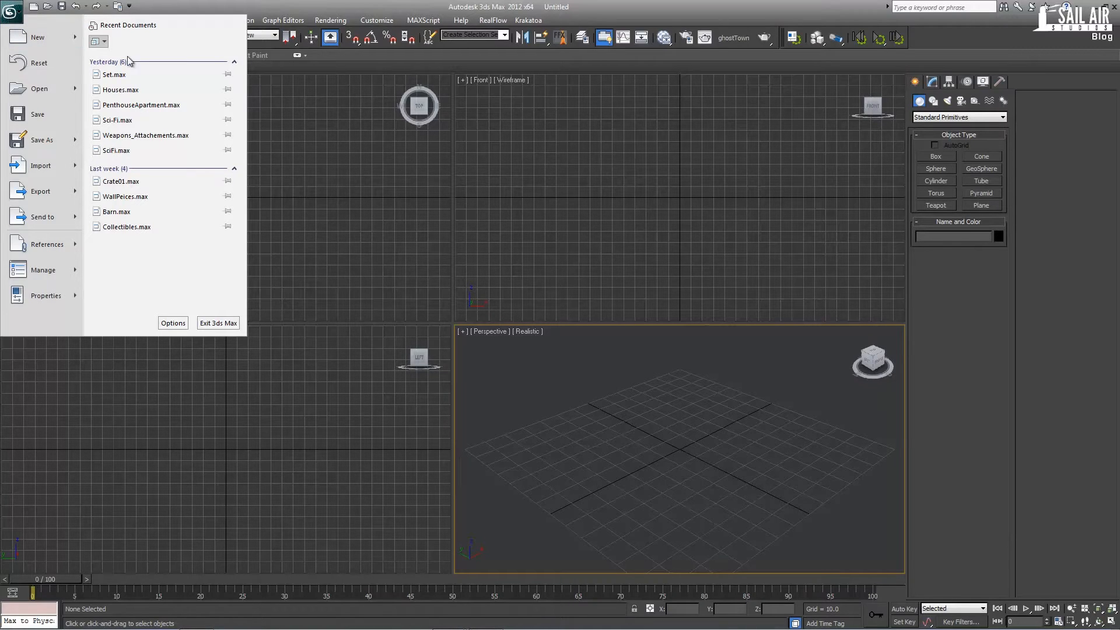
{"action": "mouse_move", "coordinate": [519, 373]}
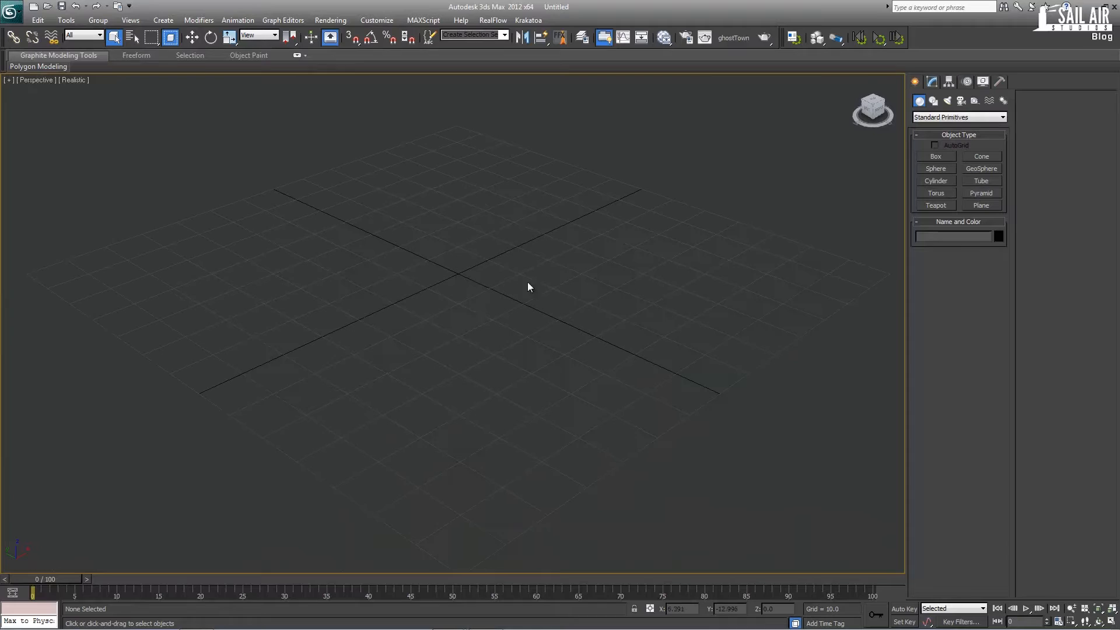
{"action": "mouse_move", "coordinate": [571, 286]}
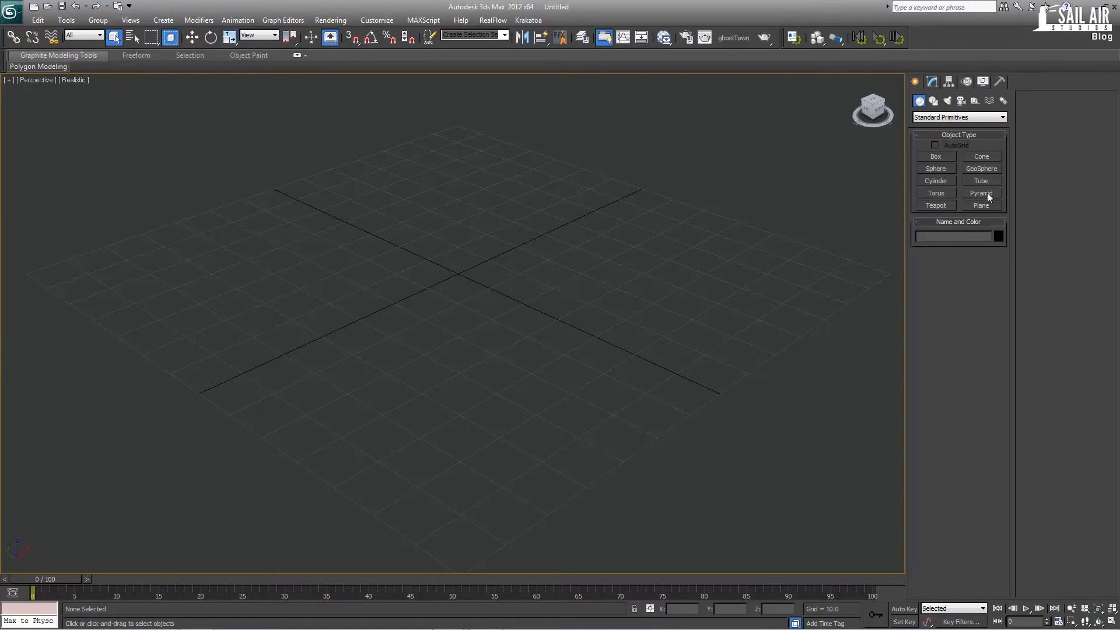
{"action": "mouse_move", "coordinate": [979, 214]}
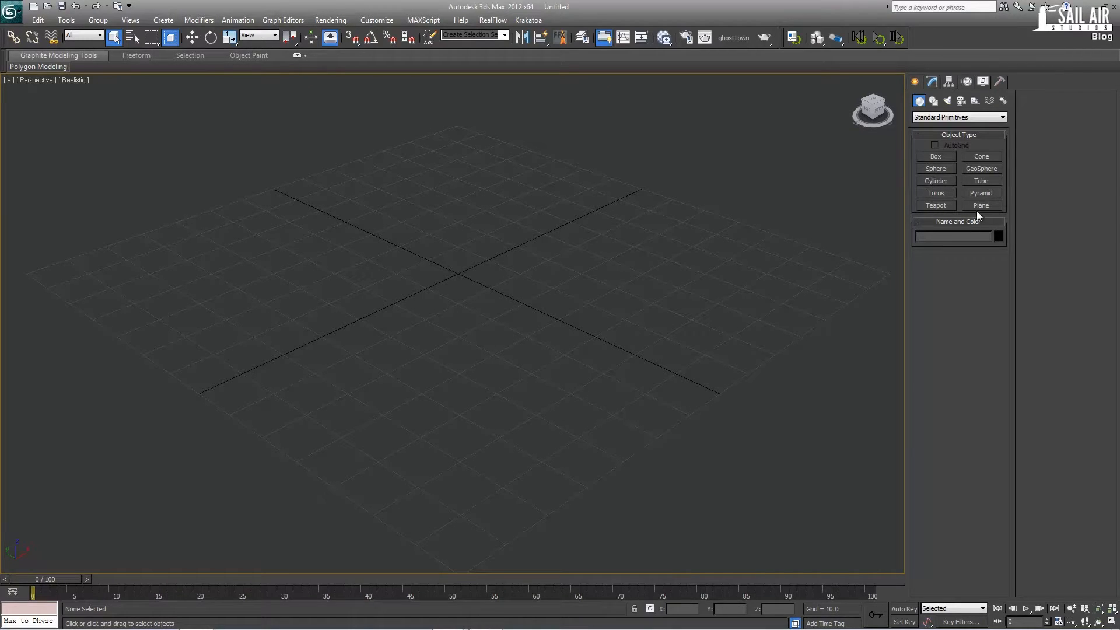
Draw a plane on the grid, move it, and bring up its size parameters
{"action": "left_click", "coordinate": [980, 204]}
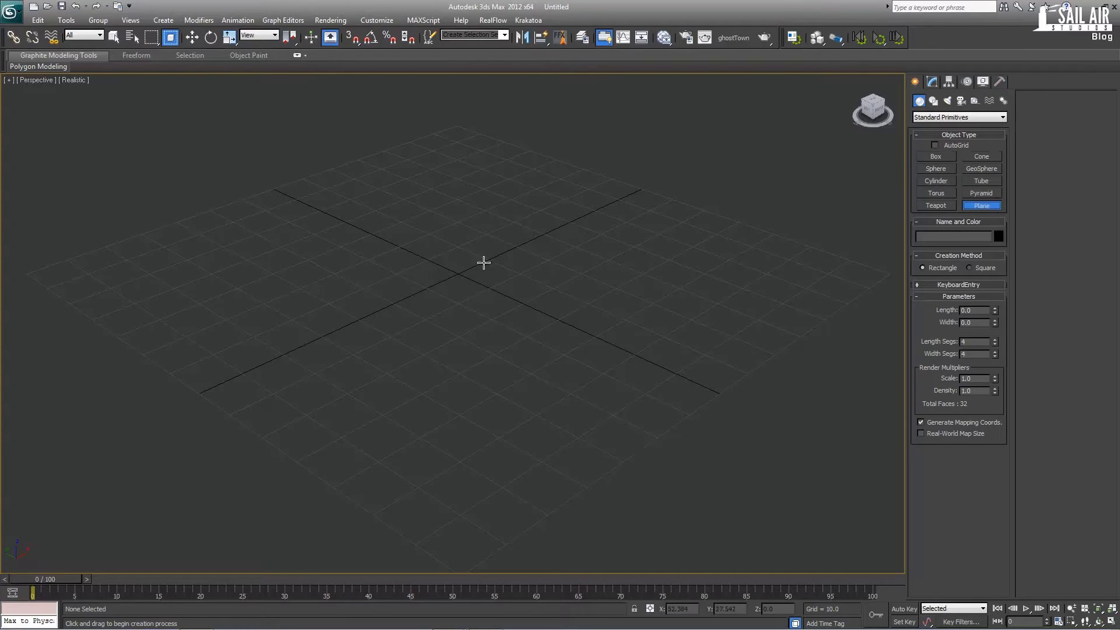
{"action": "left_click_drag", "start_coordinate": [484, 262], "coordinate": [442, 424]}
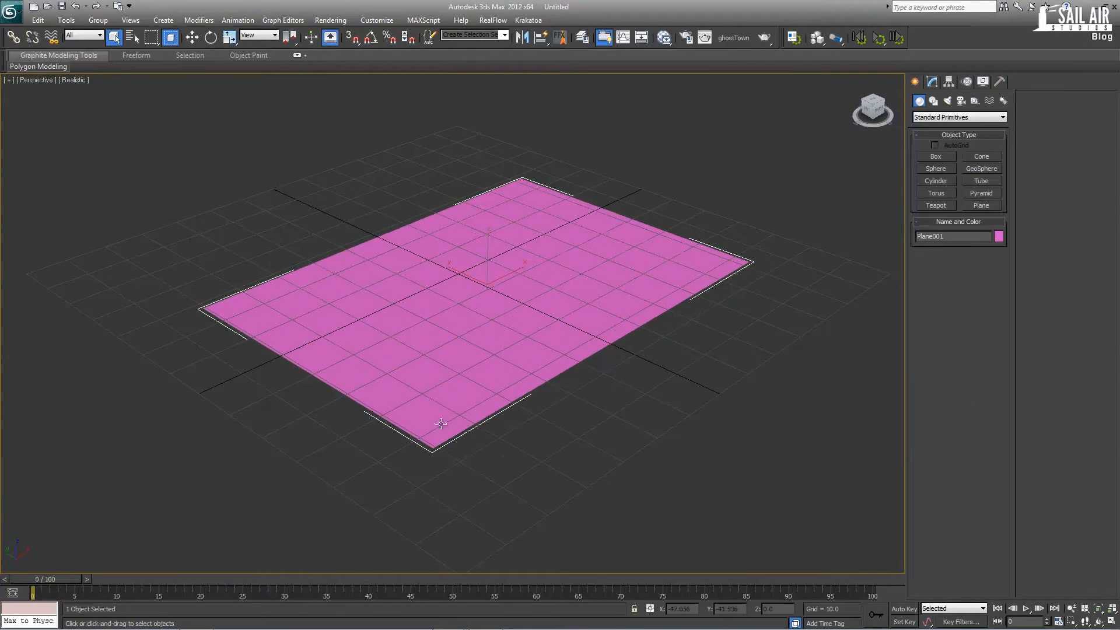
{"action": "left_click", "coordinate": [191, 38]}
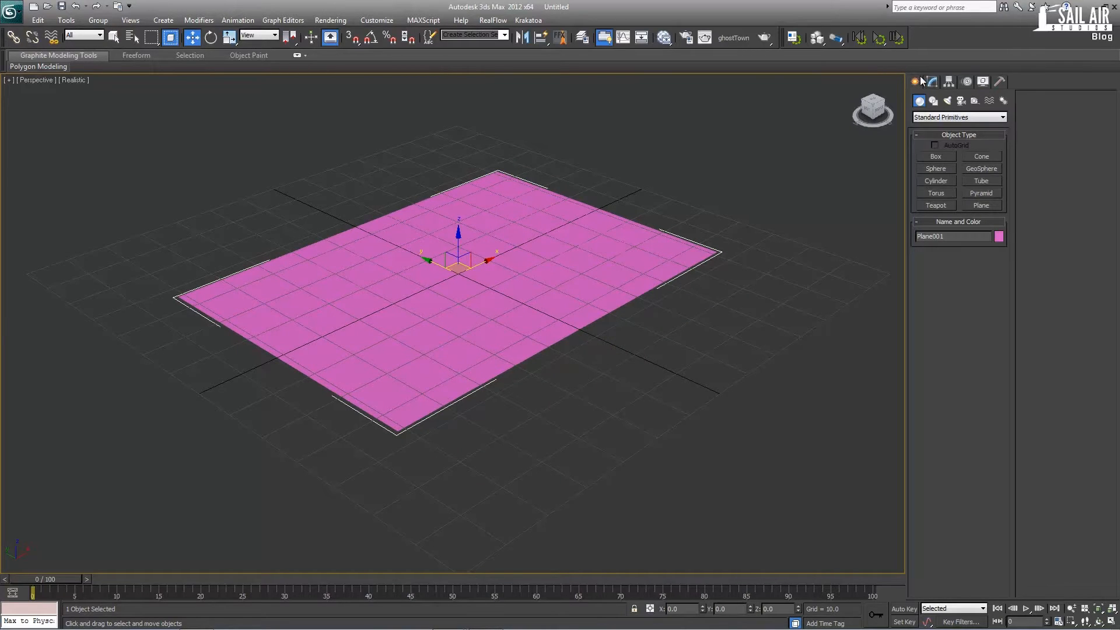
{"action": "left_click", "coordinate": [932, 81]}
{"action": "type", "text": "100"}
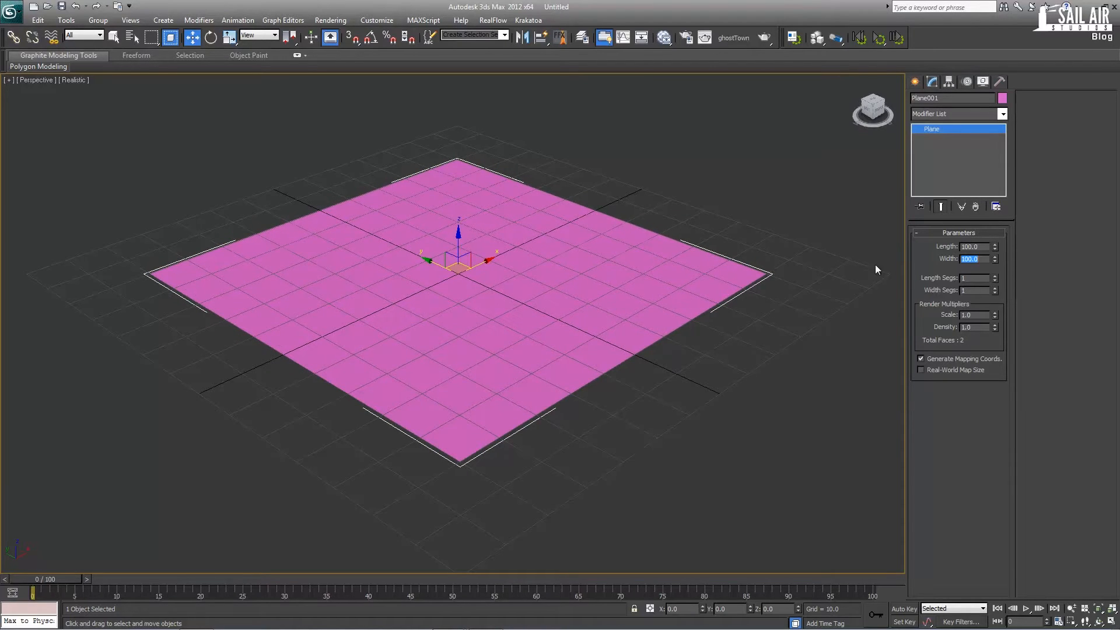
{"action": "mouse_move", "coordinate": [686, 293]}
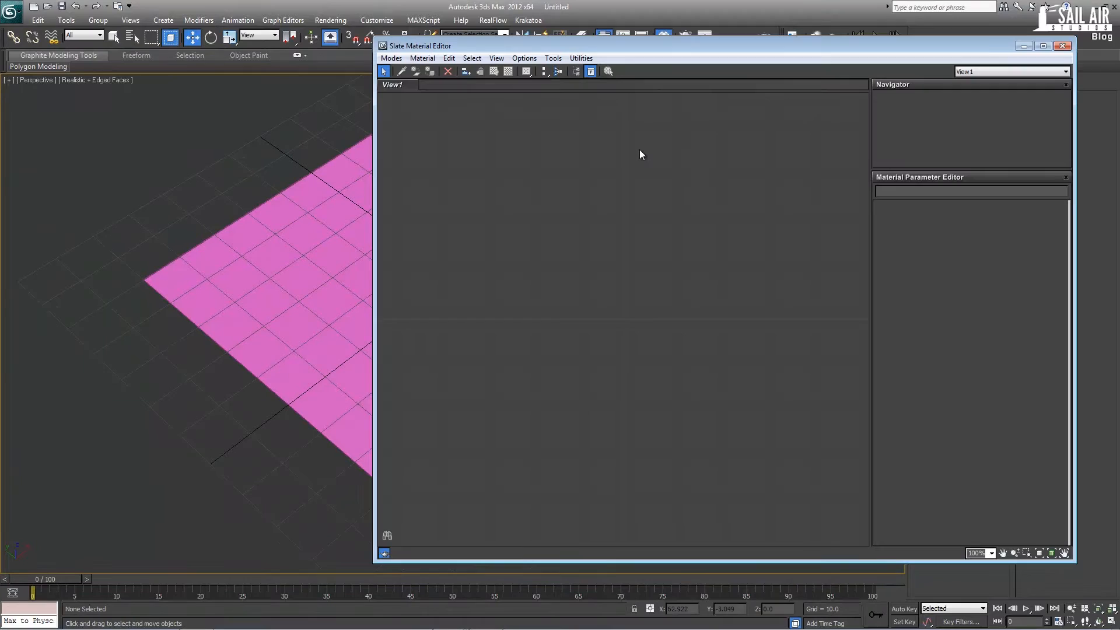
Add a new Standard material node from the Slate editor's right-click menu
{"action": "right_click", "coordinate": [639, 157]}
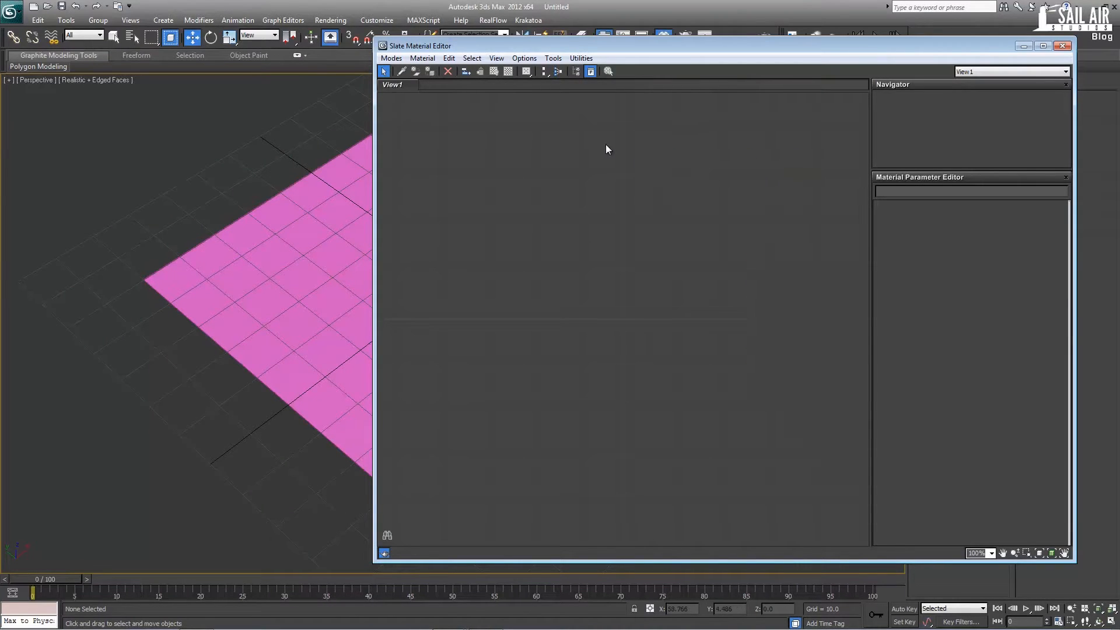
{"action": "right_click", "coordinate": [607, 149]}
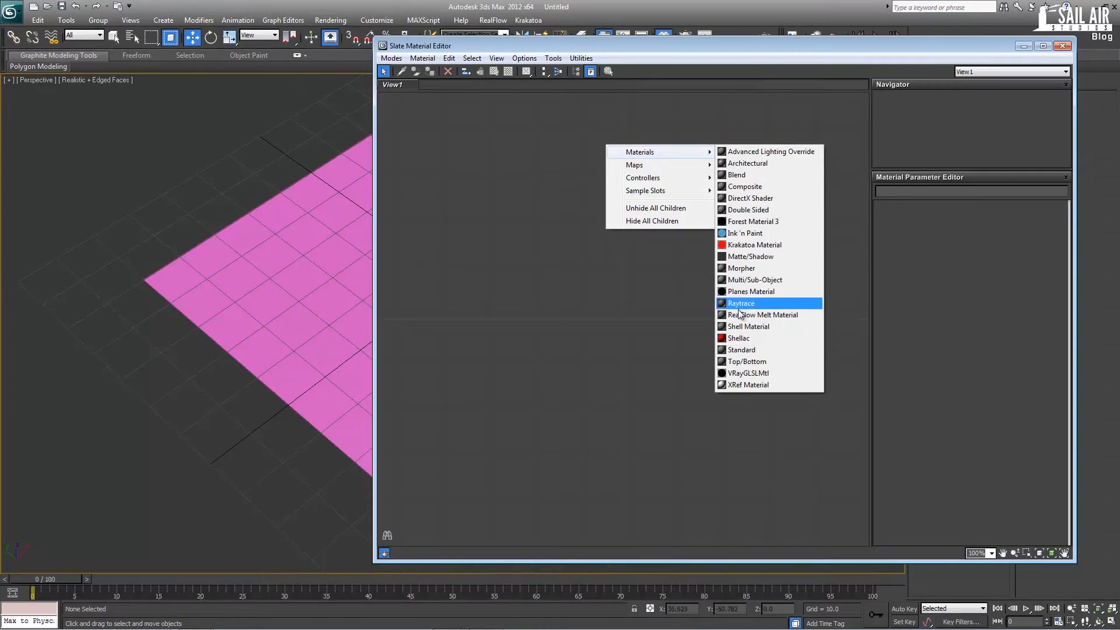
{"action": "left_click", "coordinate": [740, 349]}
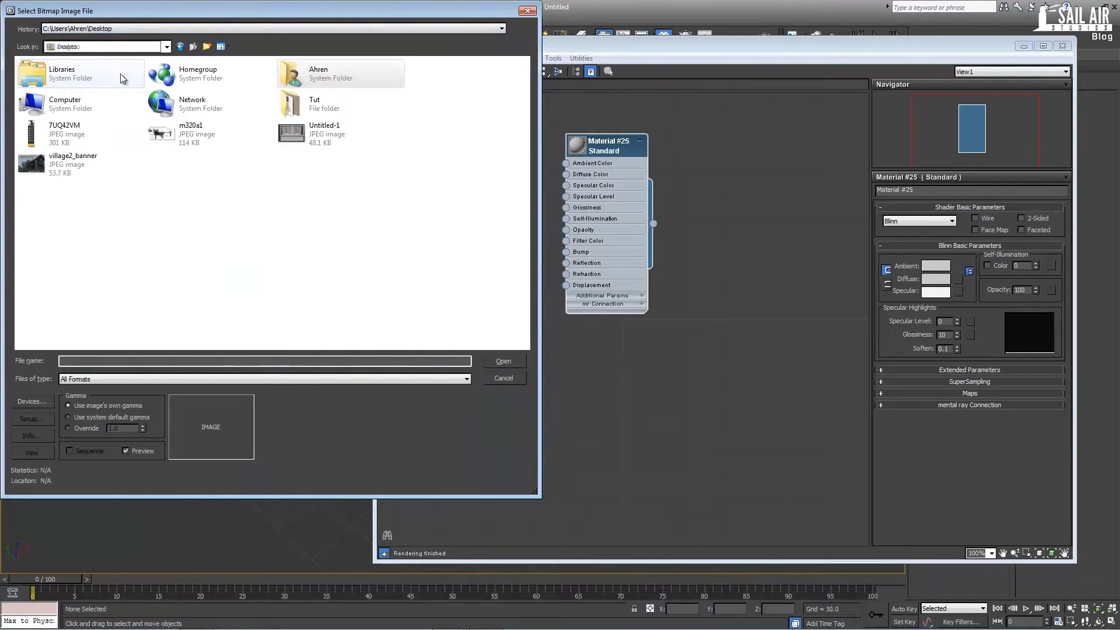
Pick the wood texture from the Tut folder, then close the material editor
{"action": "double_click", "coordinate": [315, 104]}
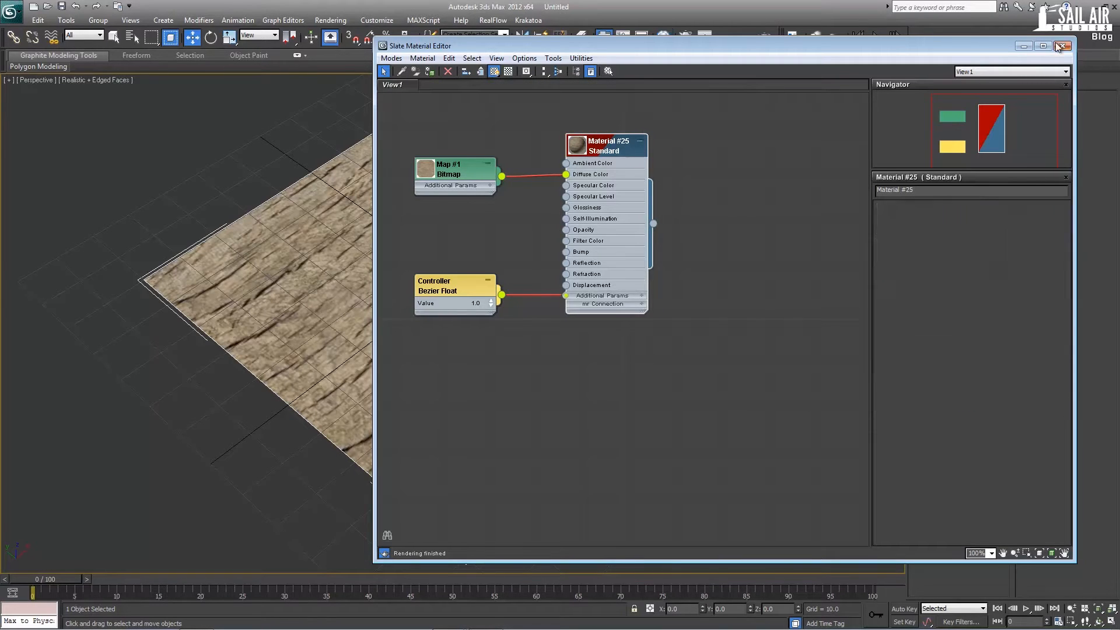
{"action": "left_click", "coordinate": [1062, 46]}
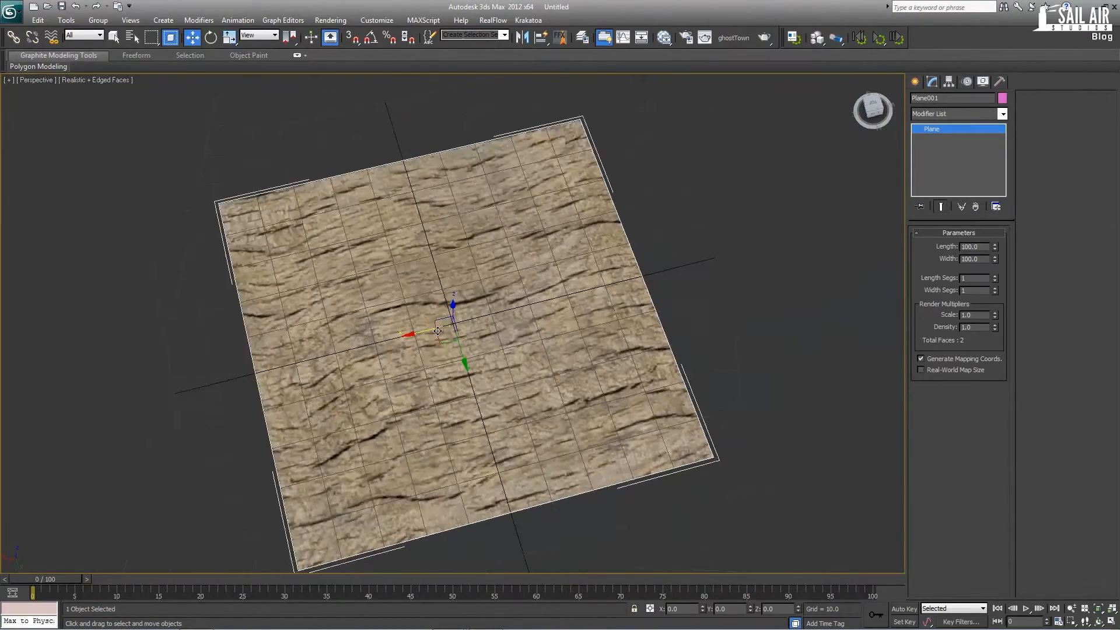
Orbit around the ground, then give the new plane a Length of 30.0
{"action": "left_click_drag", "start_coordinate": [449, 285], "coordinate": [458, 336]}
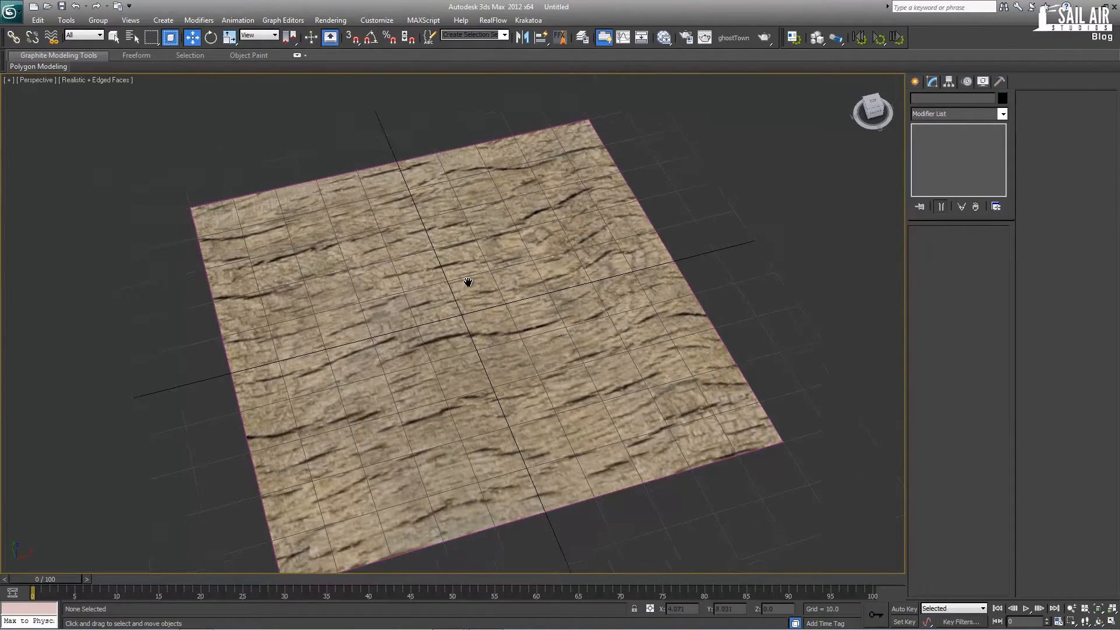
{"action": "left_click_drag", "start_coordinate": [467, 282], "coordinate": [515, 287]}
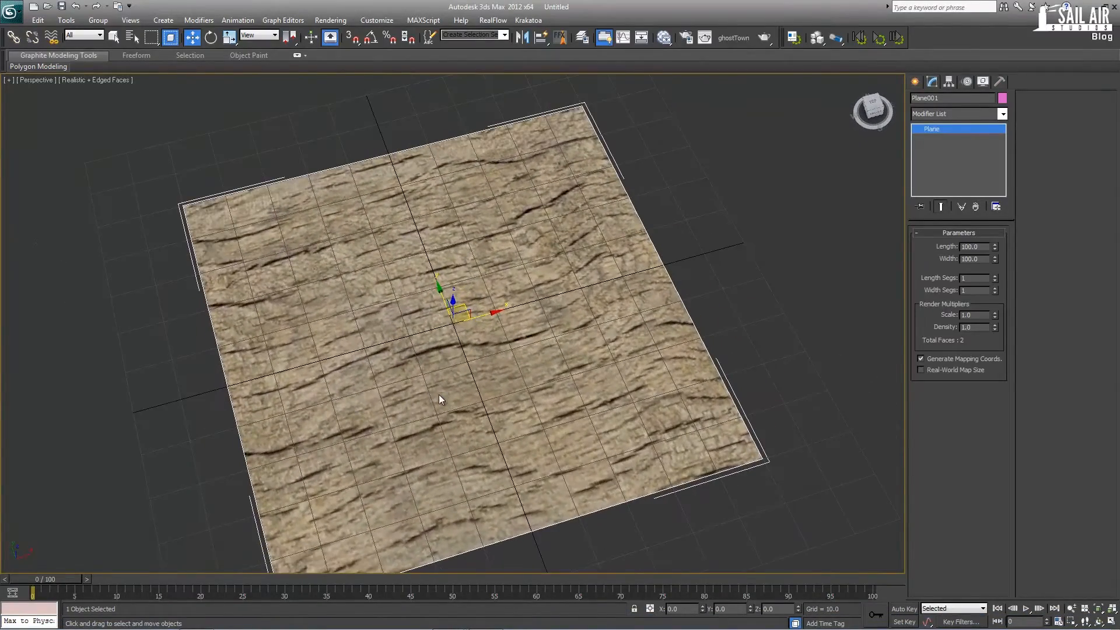
{"action": "right_click", "coordinate": [741, 229]}
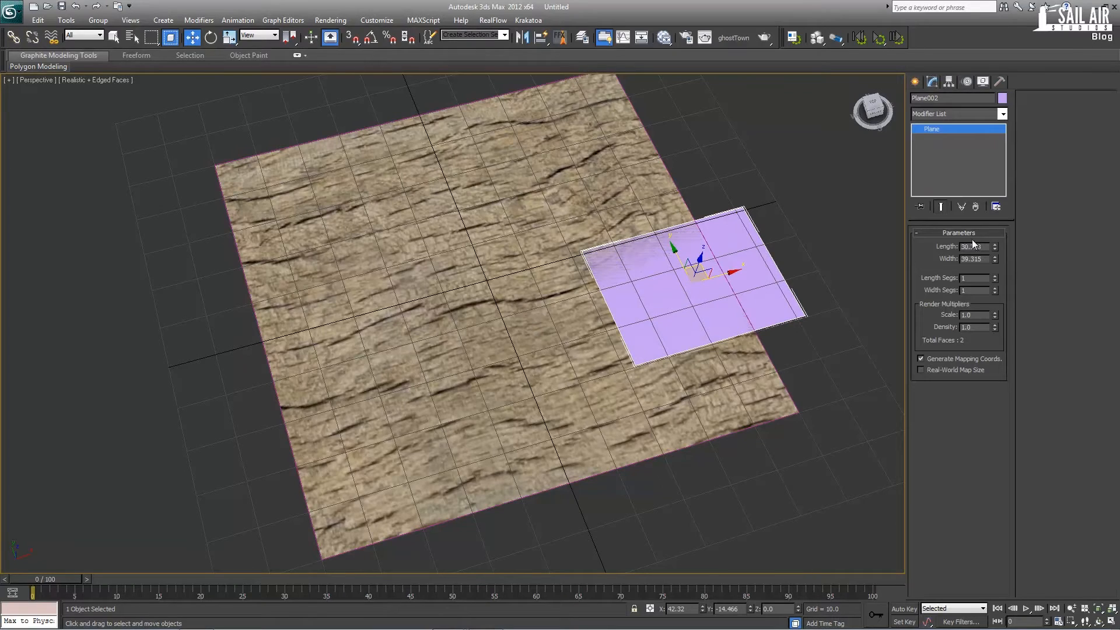
{"action": "left_click", "coordinate": [993, 256]}
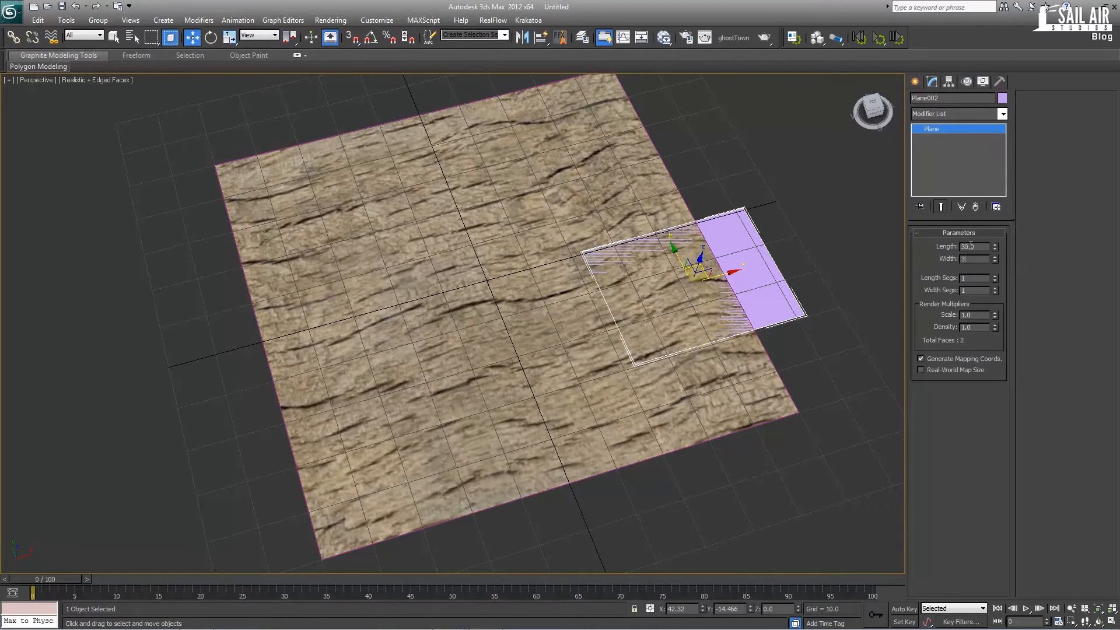
{"action": "type", "text": "30.0"}
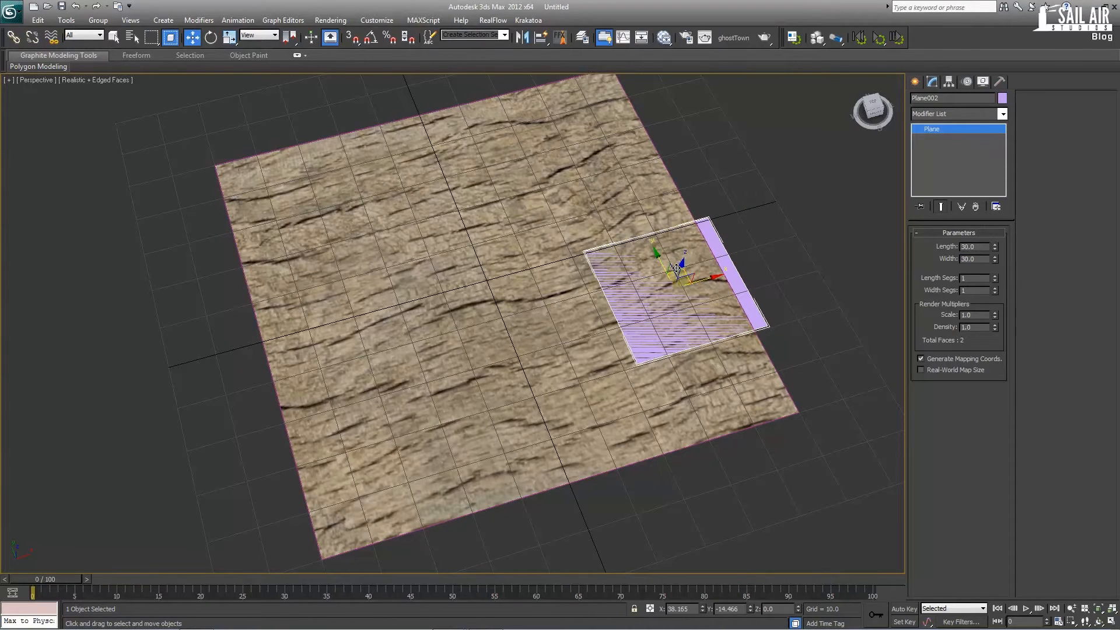
Uncheck Receive Shadows and Cast Shadows in the small plane's Object Properties
{"action": "right_click", "coordinate": [671, 271]}
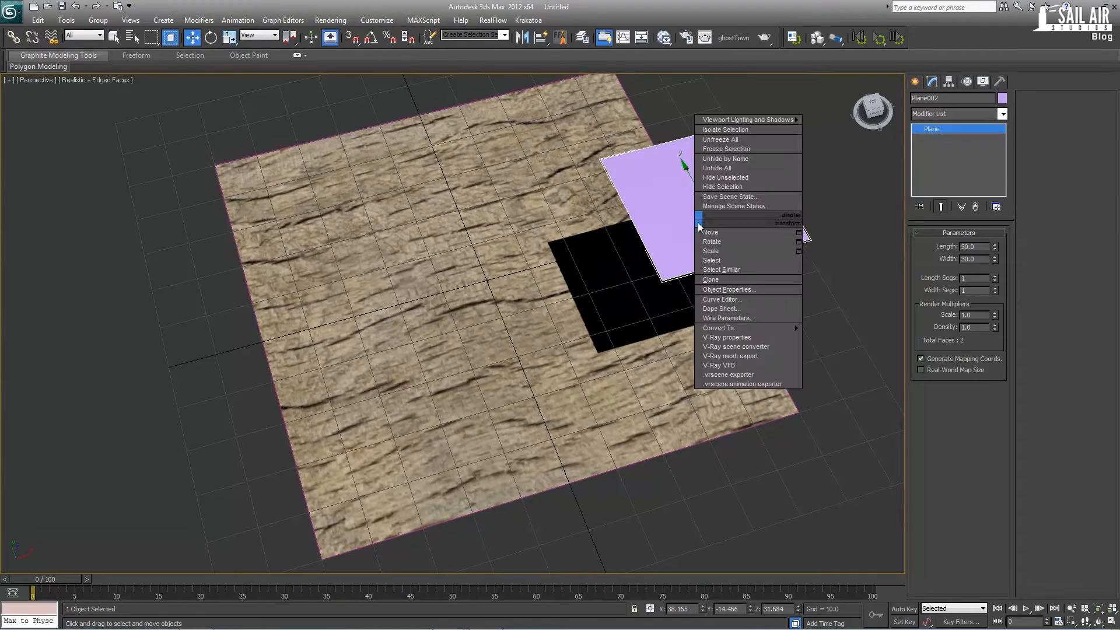
{"action": "left_click", "coordinate": [729, 290]}
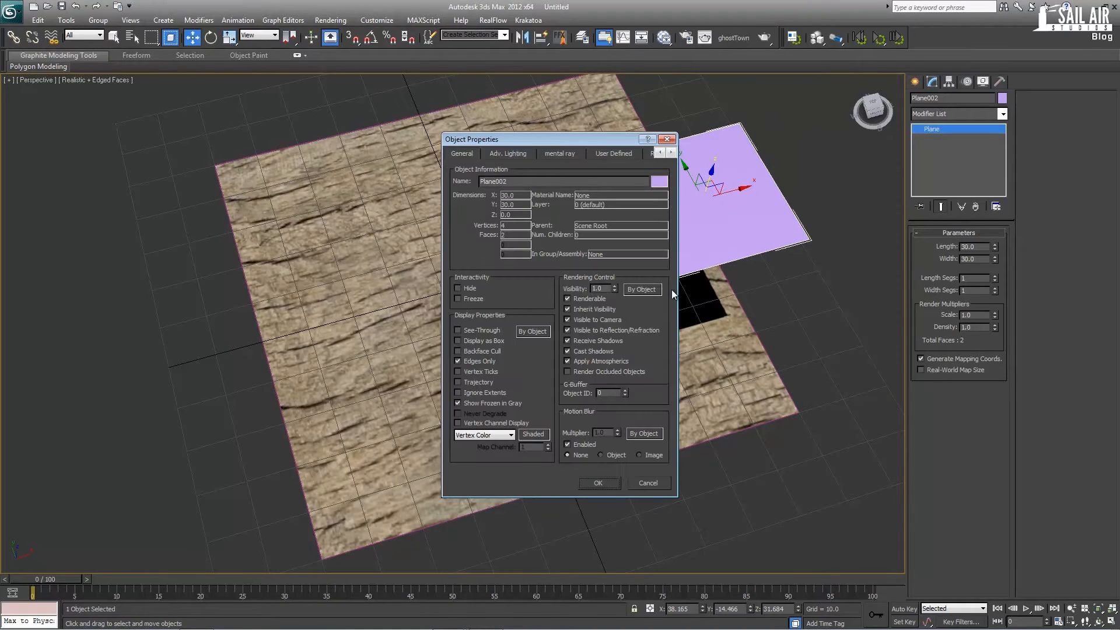
{"action": "left_click", "coordinate": [568, 340]}
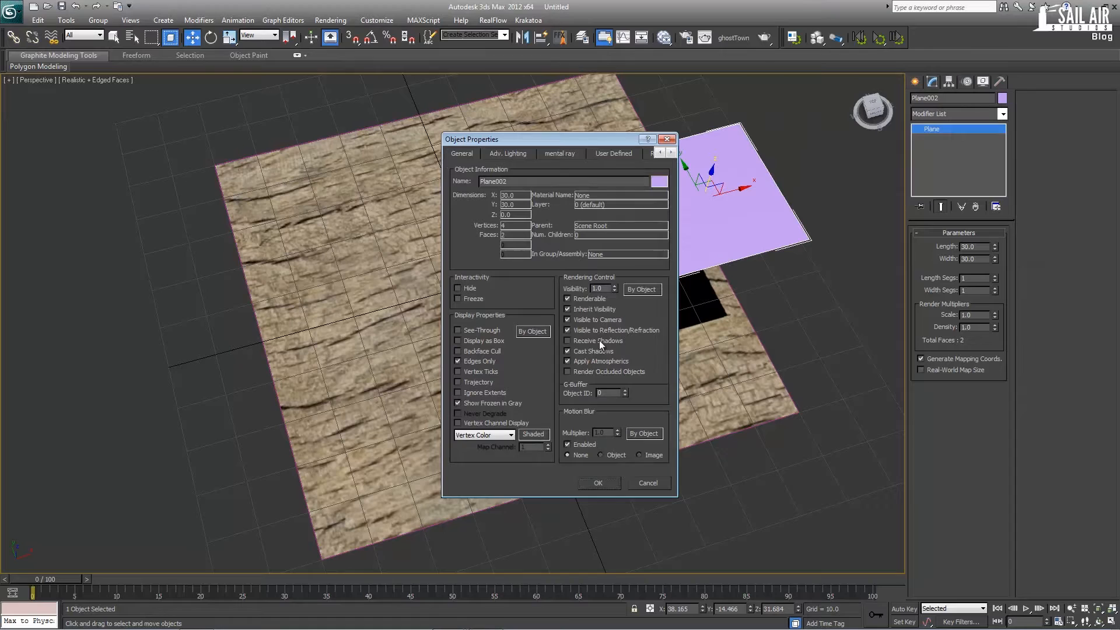
{"action": "left_click", "coordinate": [568, 341]}
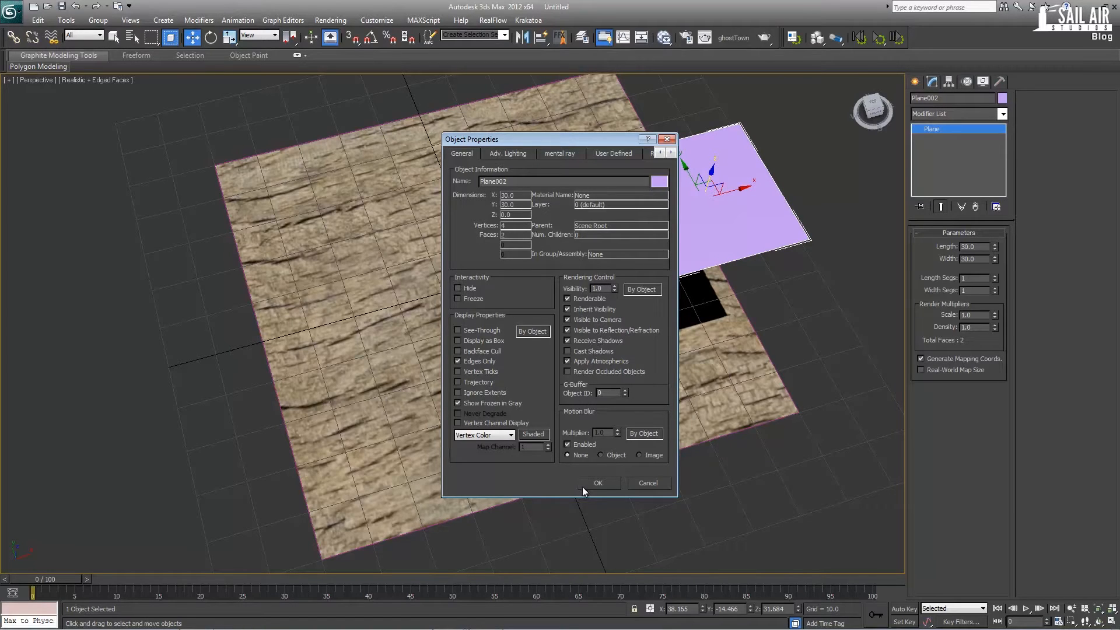
{"action": "left_click", "coordinate": [598, 483]}
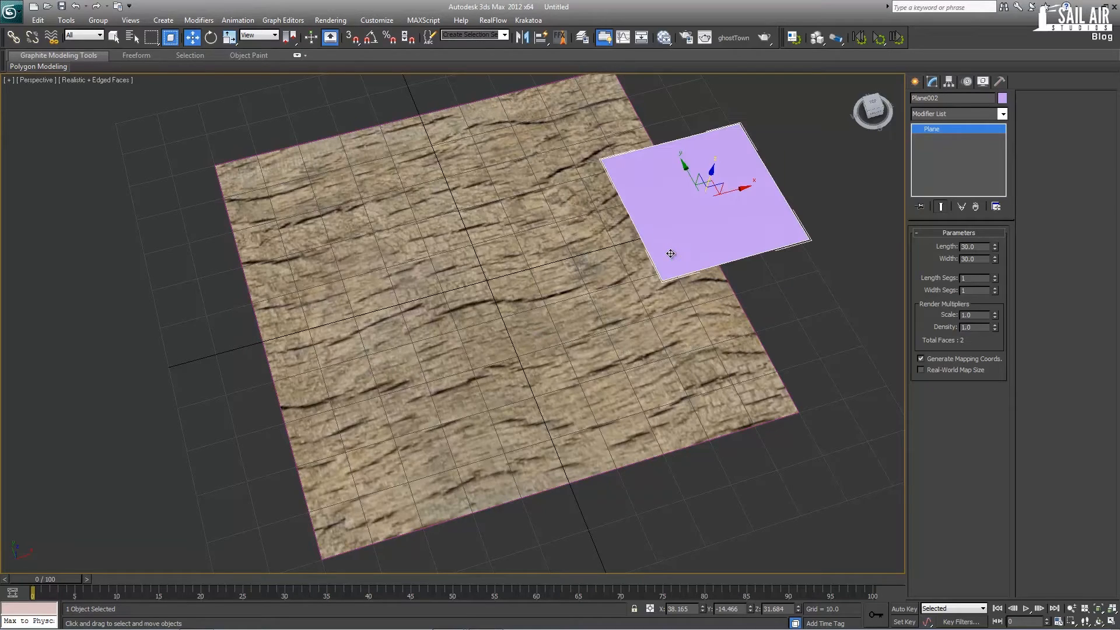
{"action": "left_click", "coordinate": [913, 81]}
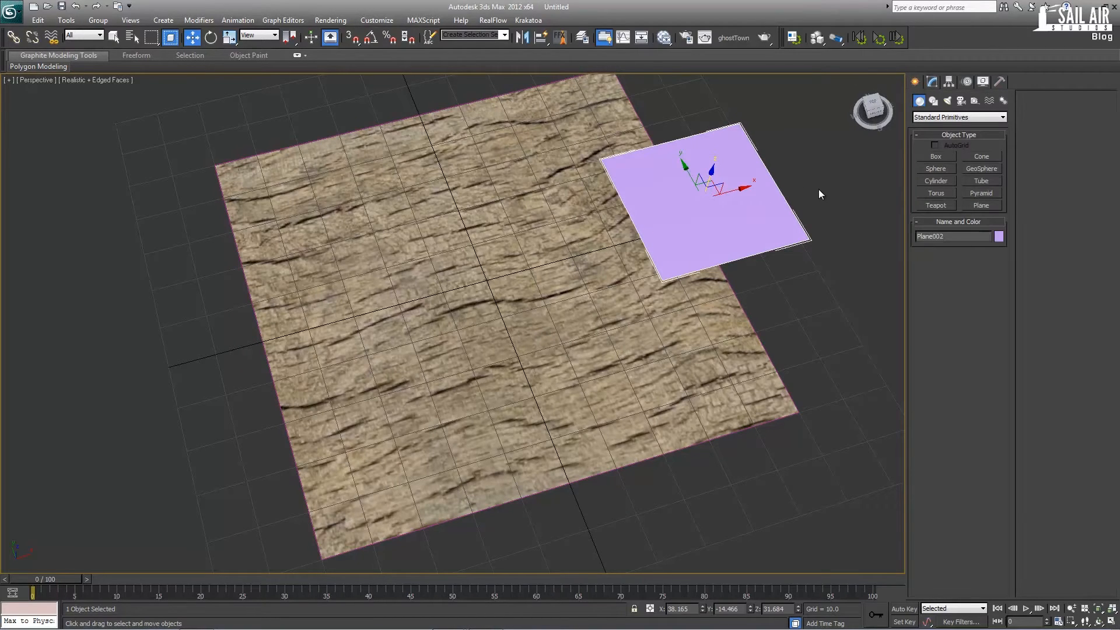
{"action": "left_click", "coordinate": [935, 155]}
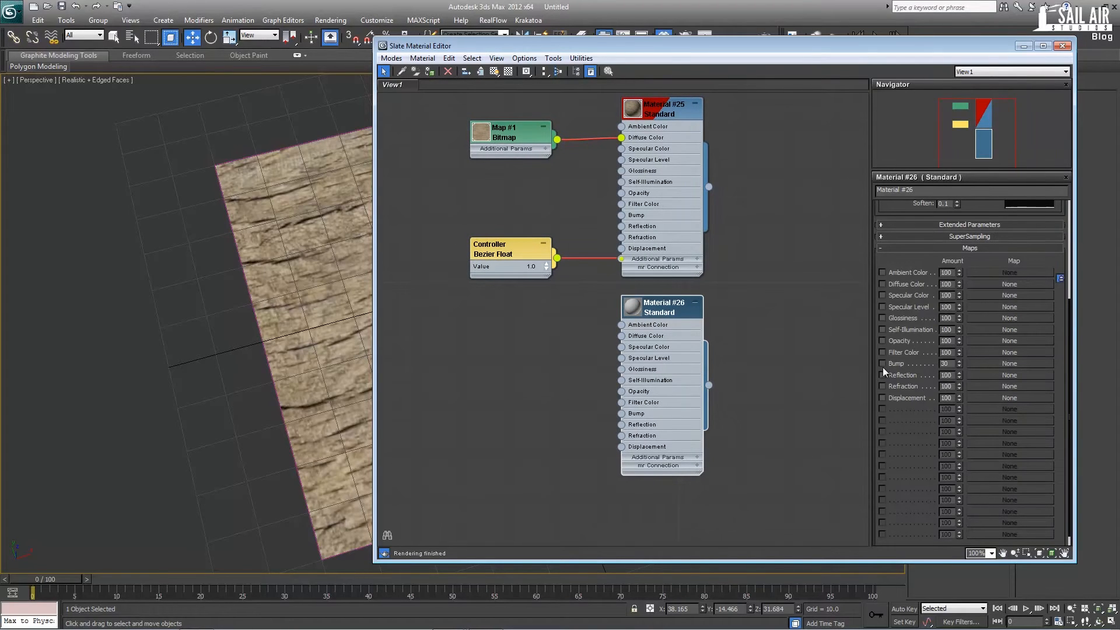
Start adding a bitmap image to the second material's opacity map
{"action": "left_click", "coordinate": [882, 340]}
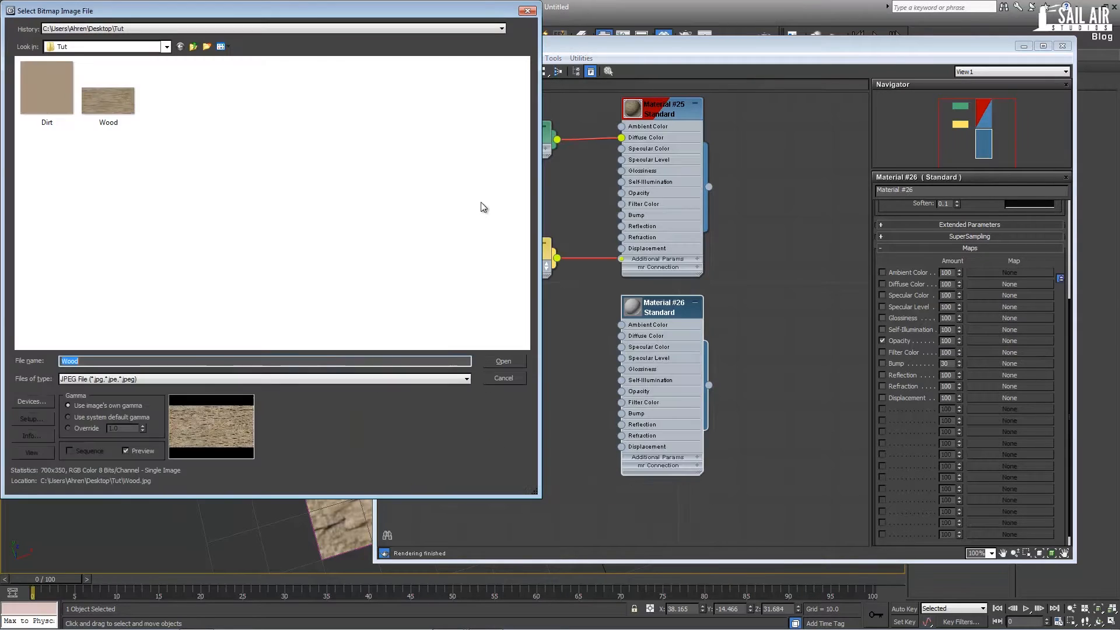
Change the listed file formats and load Mask.tga as the opacity map
{"action": "left_click", "coordinate": [464, 378]}
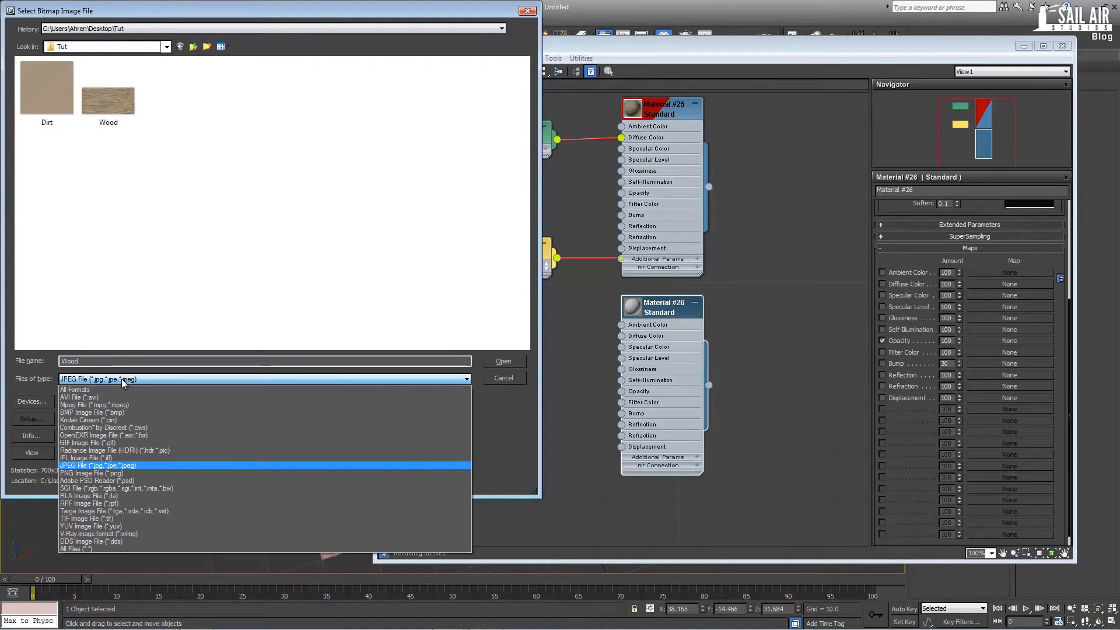
{"action": "left_click", "coordinate": [74, 389]}
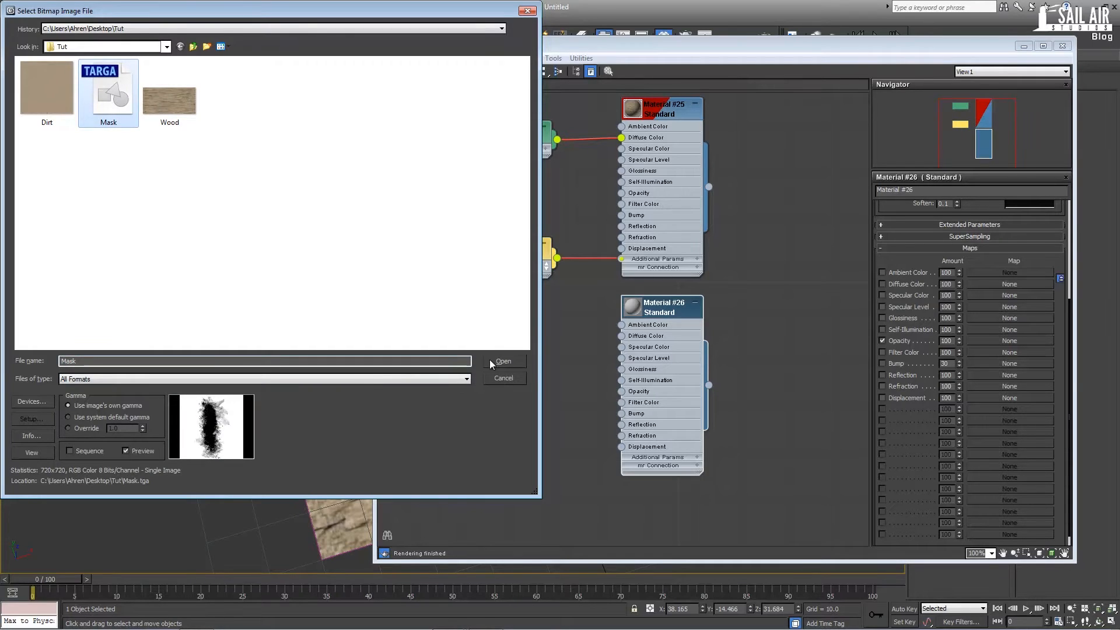
{"action": "left_click", "coordinate": [503, 362]}
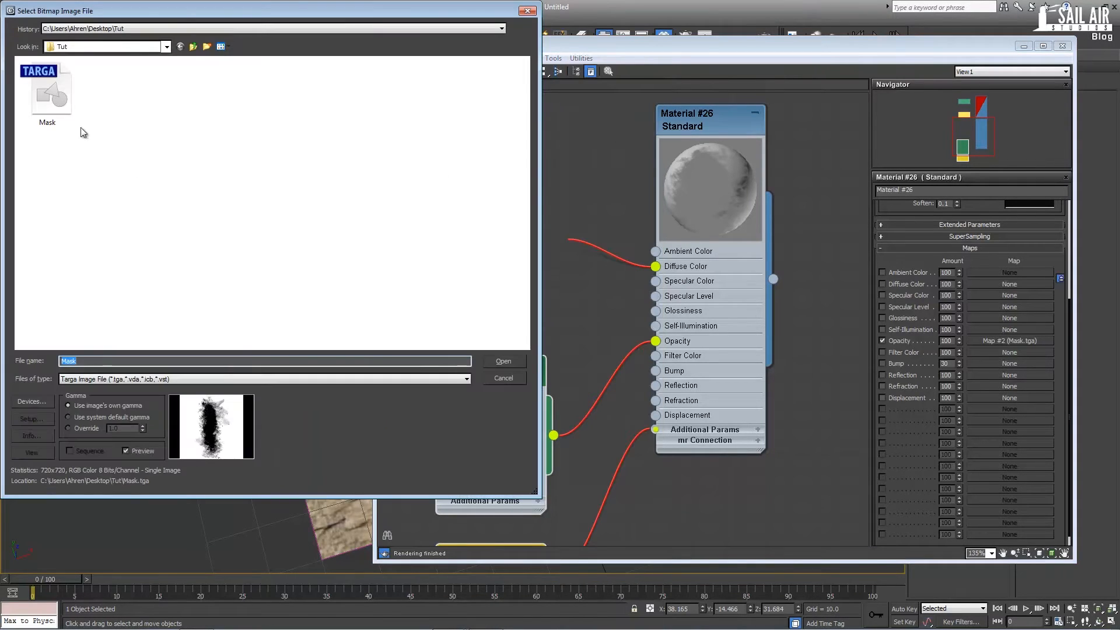
List All Formats for Dirt.jpg, move the mask bitmap node above the controller, and select it
{"action": "left_click", "coordinate": [464, 379]}
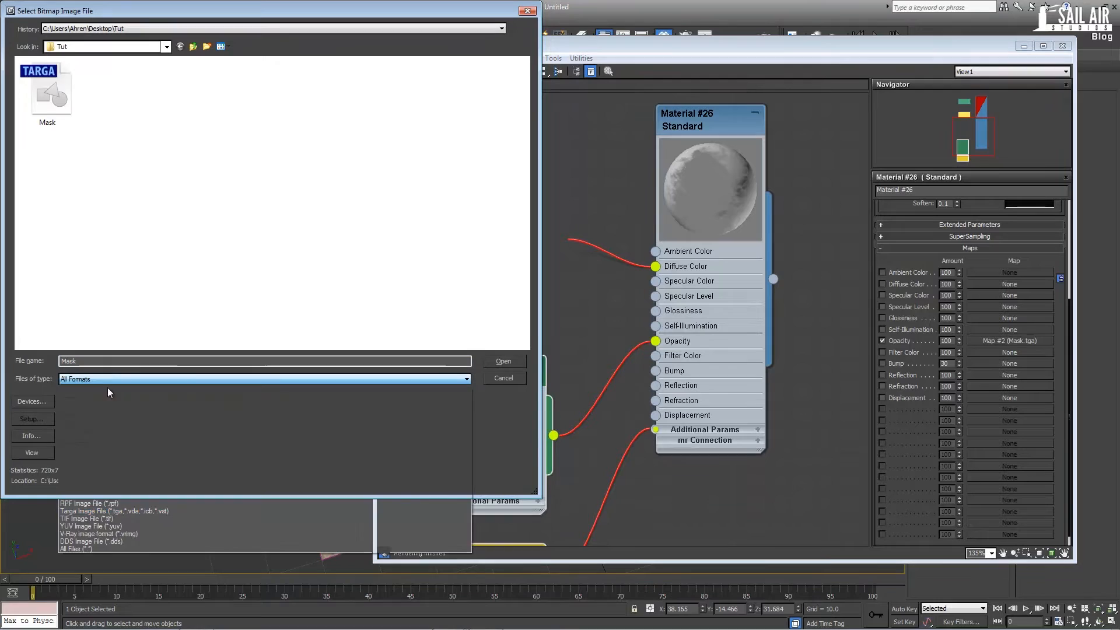
{"action": "left_click", "coordinate": [502, 361]}
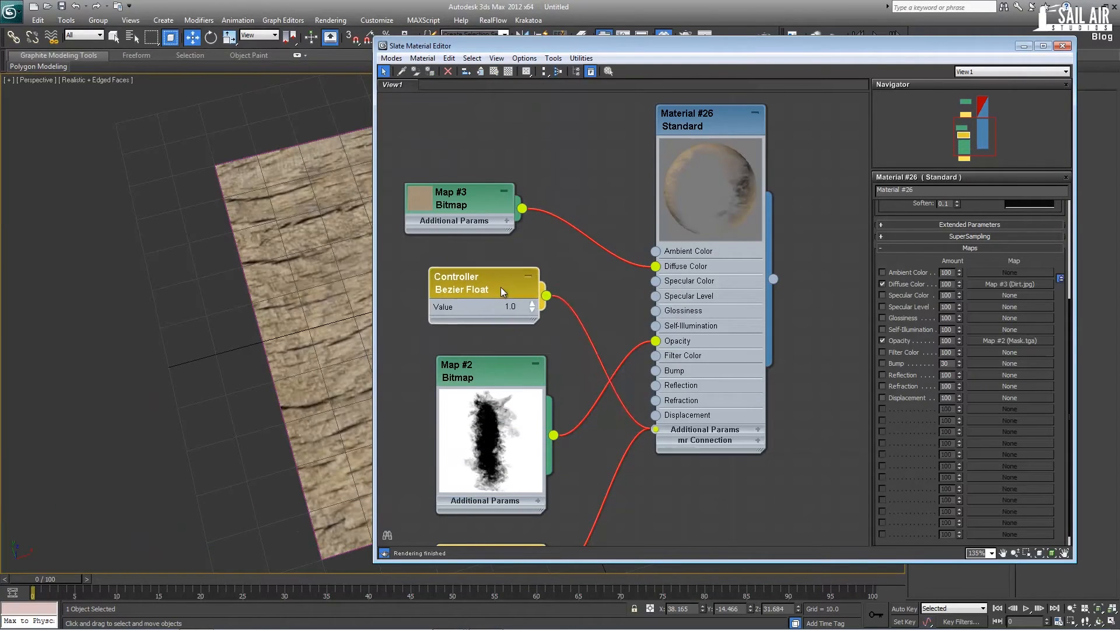
{"action": "left_click_drag", "start_coordinate": [484, 283], "coordinate": [491, 475]}
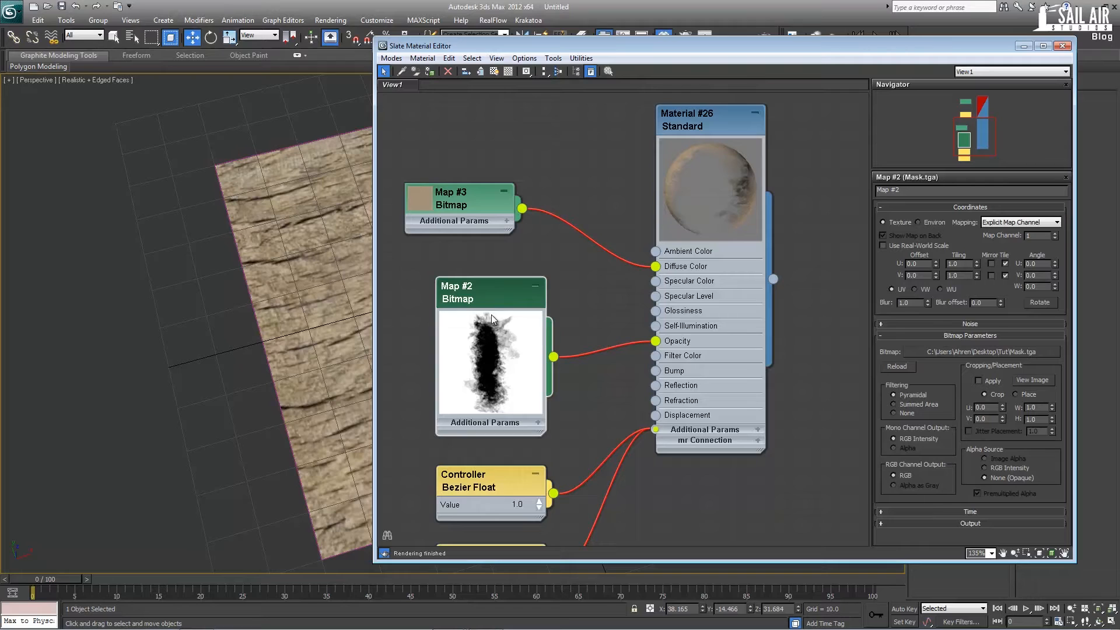
{"action": "left_click", "coordinate": [458, 205]}
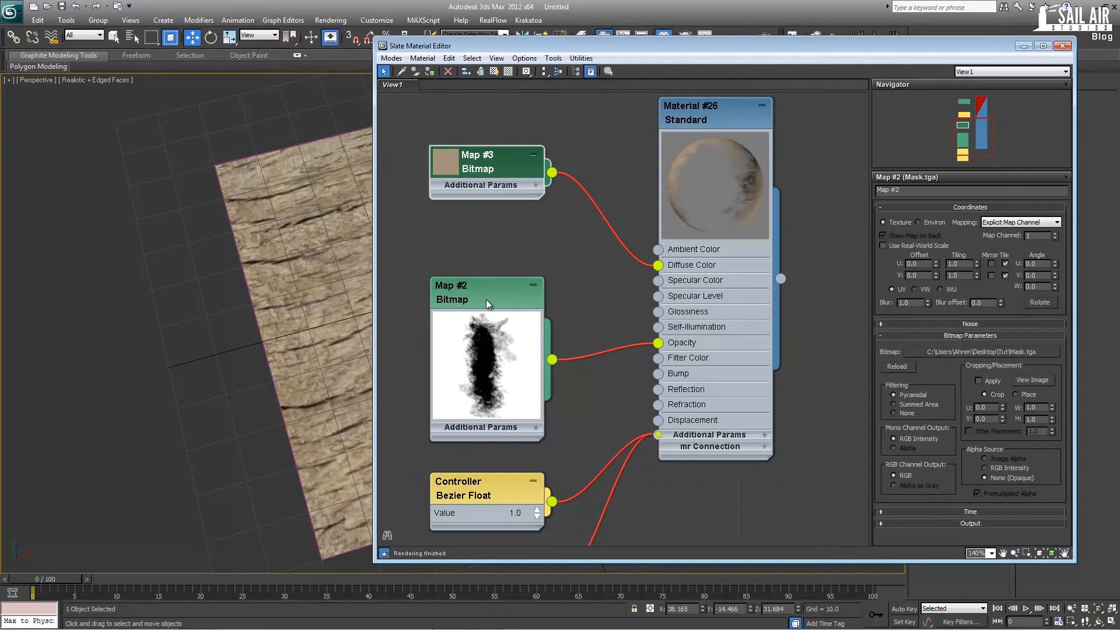
{"action": "mouse_move", "coordinate": [528, 327]}
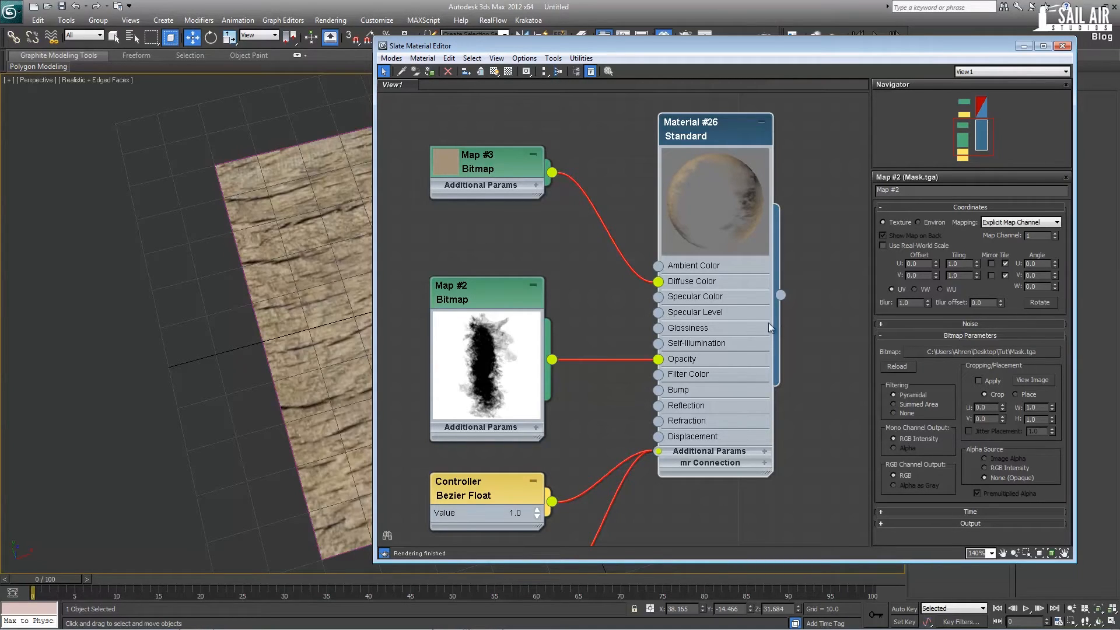
{"action": "mouse_move", "coordinate": [779, 169]}
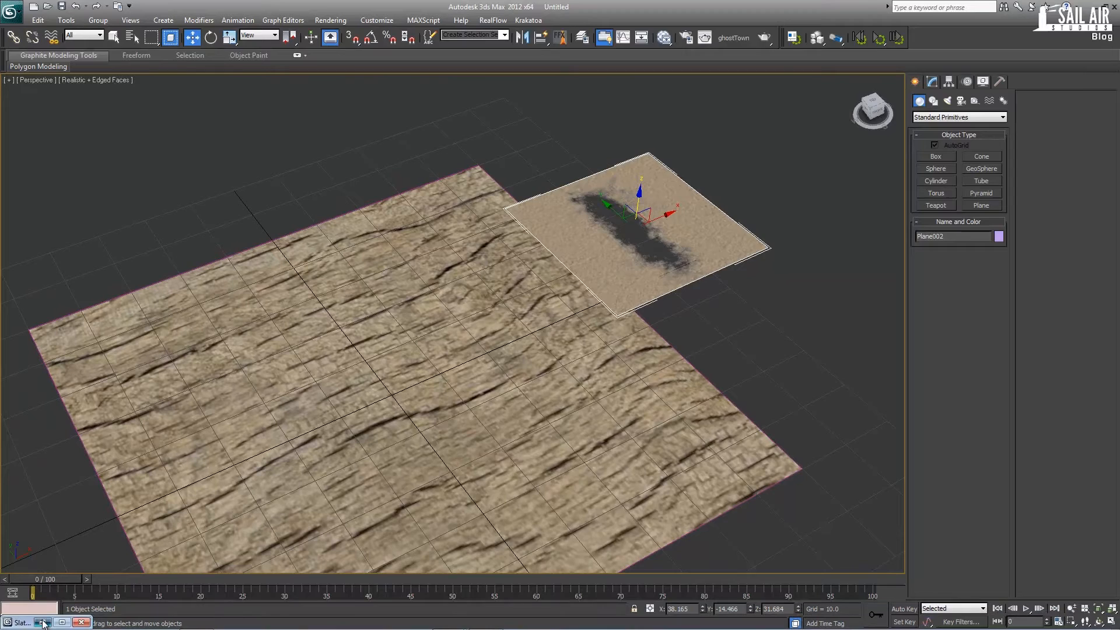
Restore the Slate Material Editor from the taskbar
{"action": "left_click", "coordinate": [41, 622]}
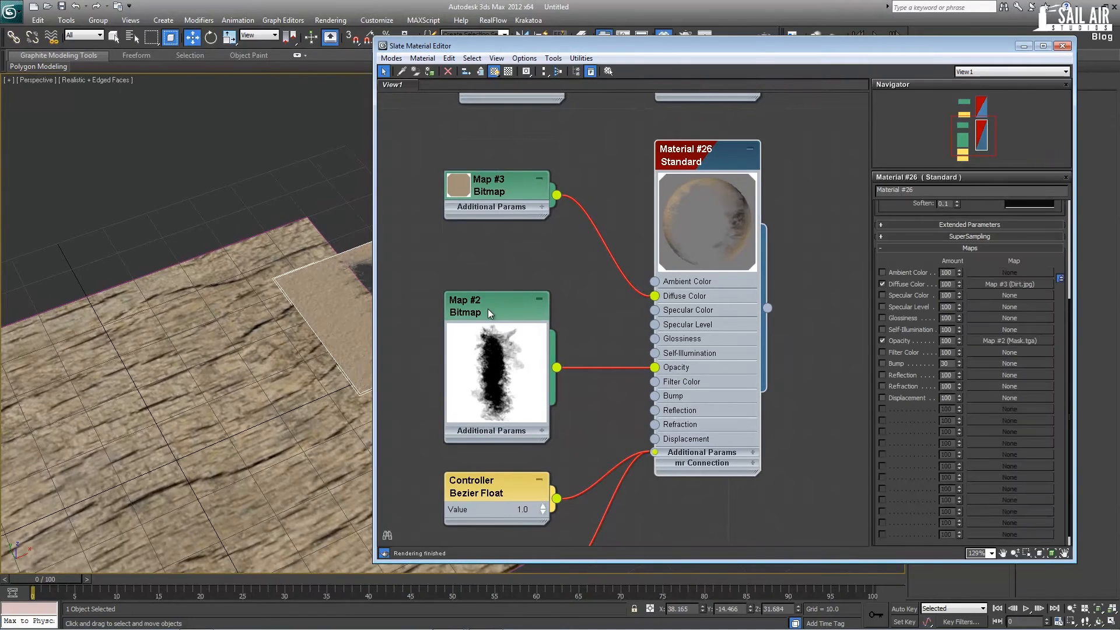
Check Invert in the Map #2 mask bitmap's Output settings
{"action": "left_click", "coordinate": [489, 300]}
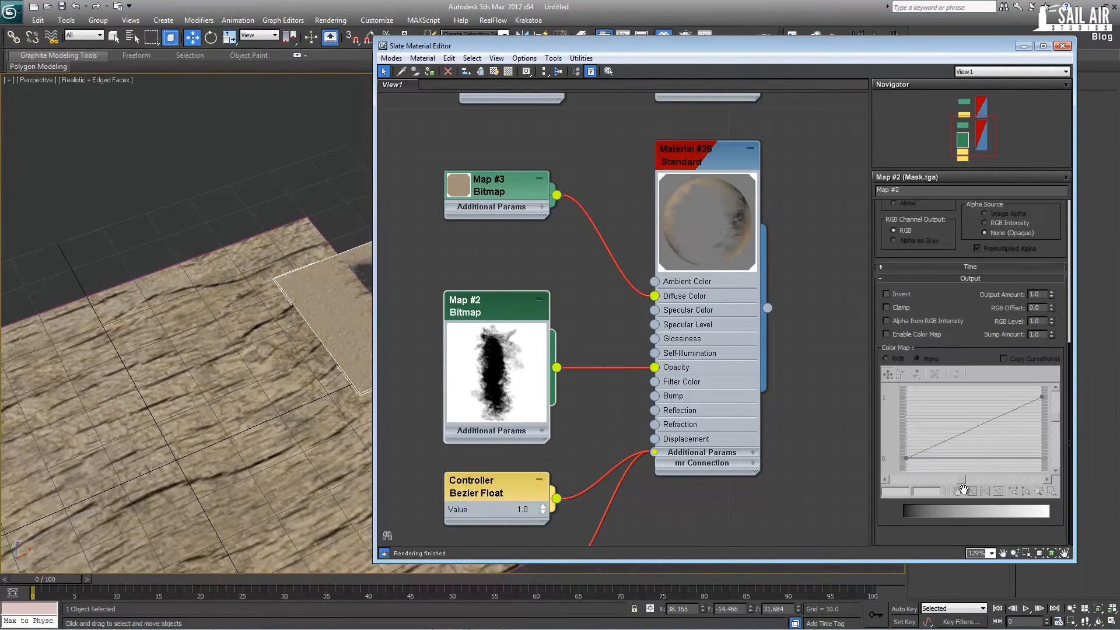
{"action": "left_click", "coordinate": [888, 293]}
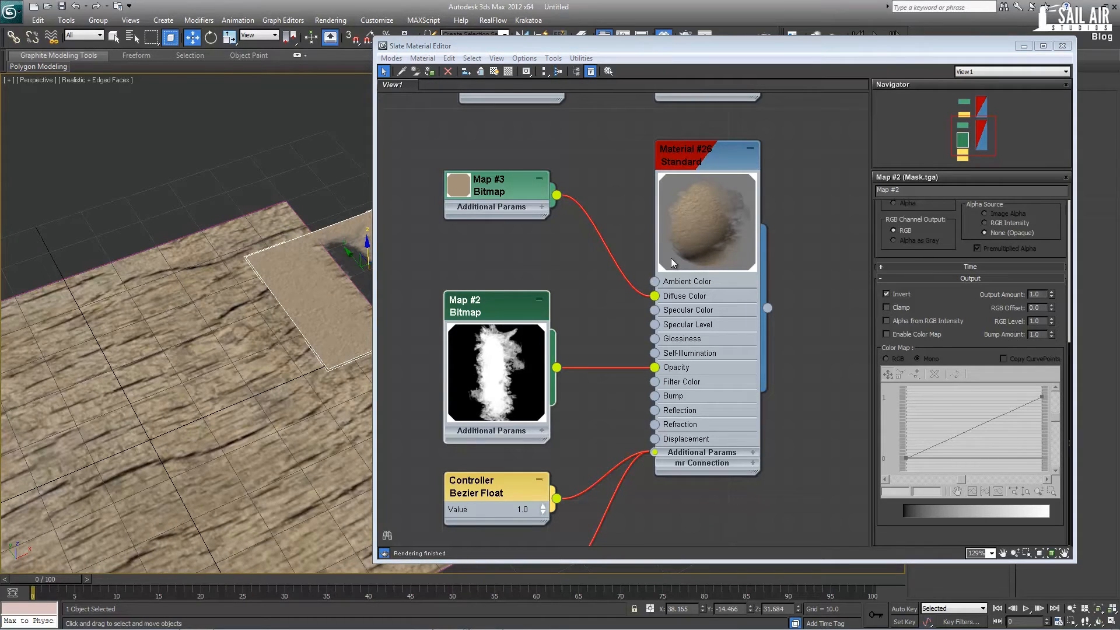
{"action": "mouse_move", "coordinate": [675, 245]}
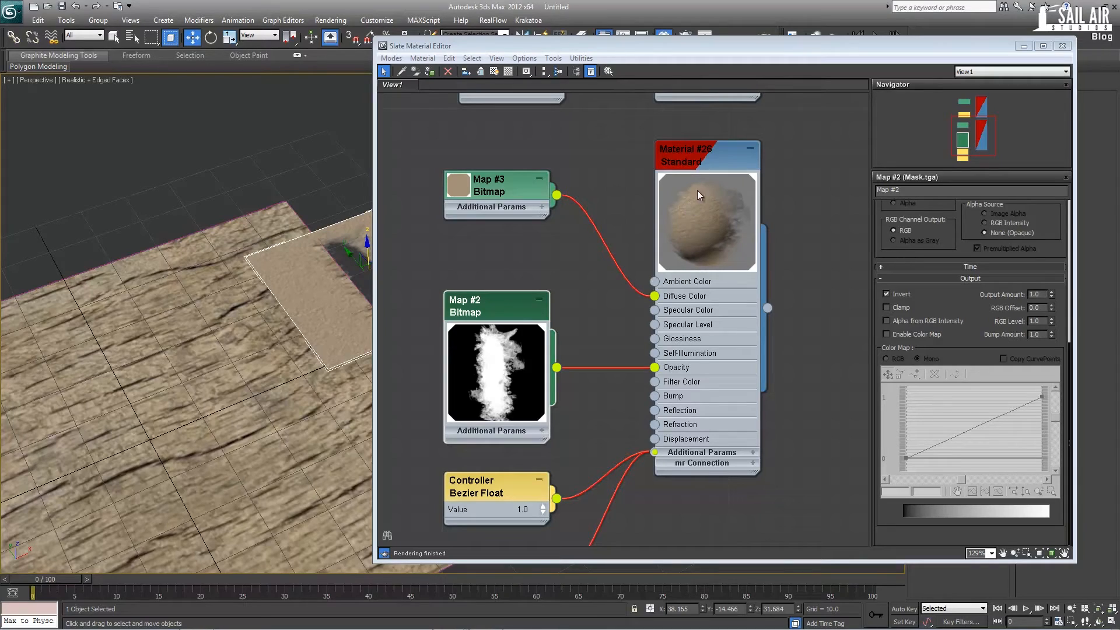
{"action": "mouse_move", "coordinate": [675, 220]}
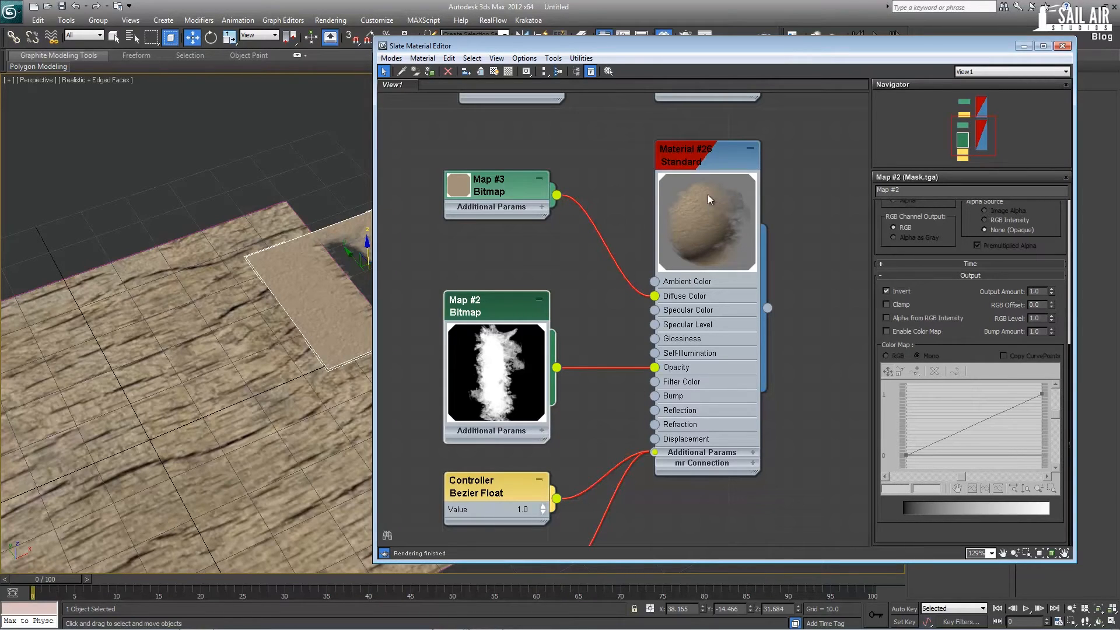
{"action": "mouse_move", "coordinate": [727, 184]}
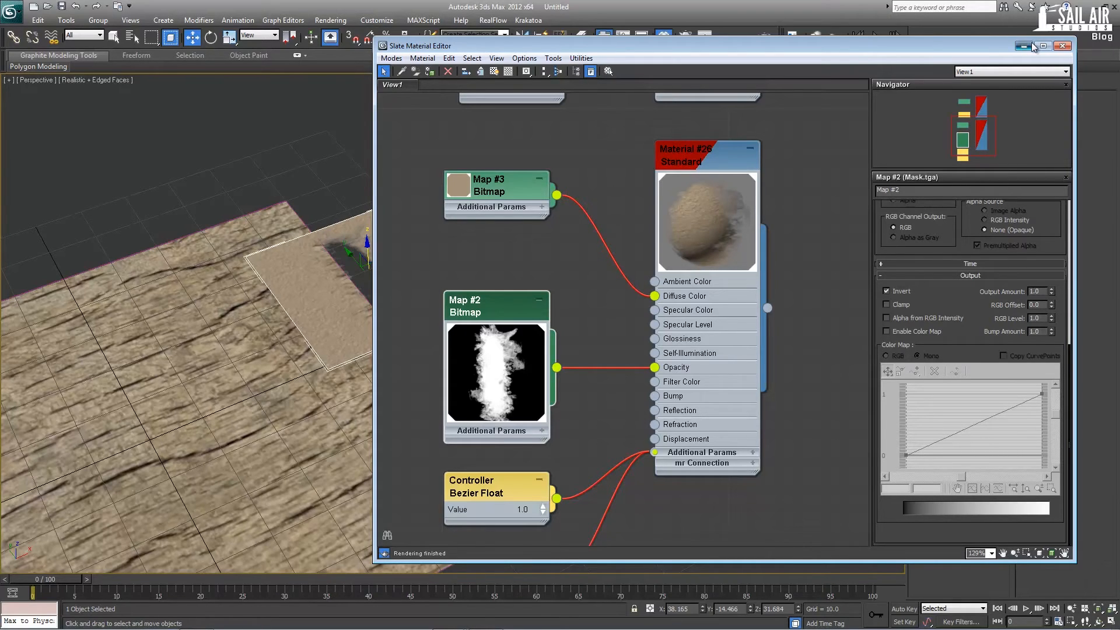
Minimize the material editor, then move and Quick Align the decal plane onto the ground plane
{"action": "left_click", "coordinate": [1048, 46]}
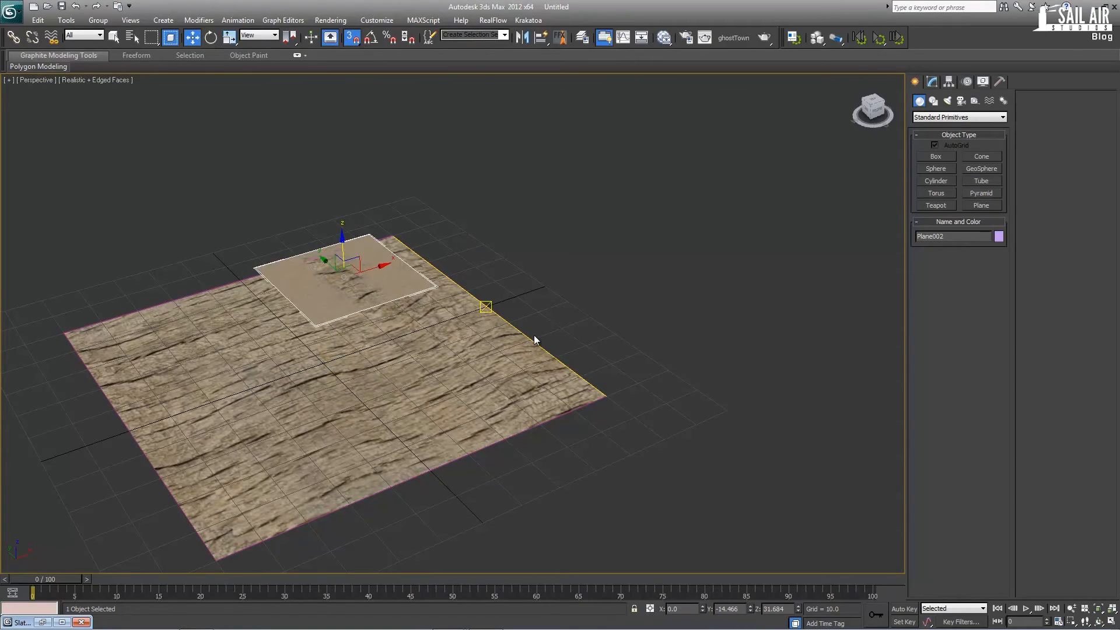
{"action": "left_click_drag", "start_coordinate": [343, 261], "coordinate": [484, 229]}
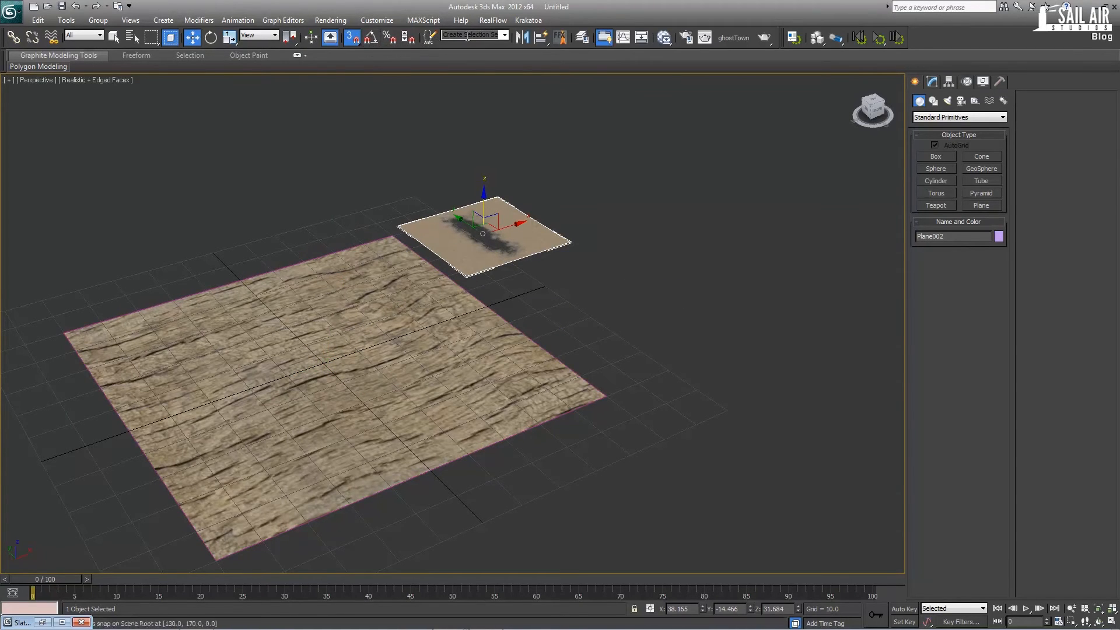
{"action": "mouse_move", "coordinate": [541, 38]}
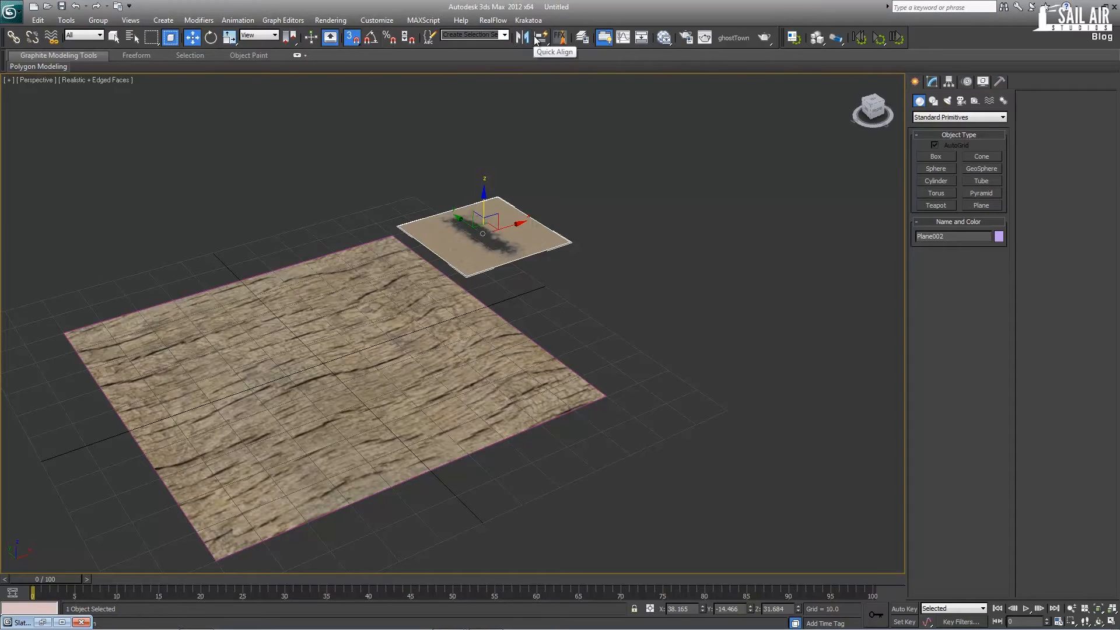
{"action": "left_click", "coordinate": [541, 37]}
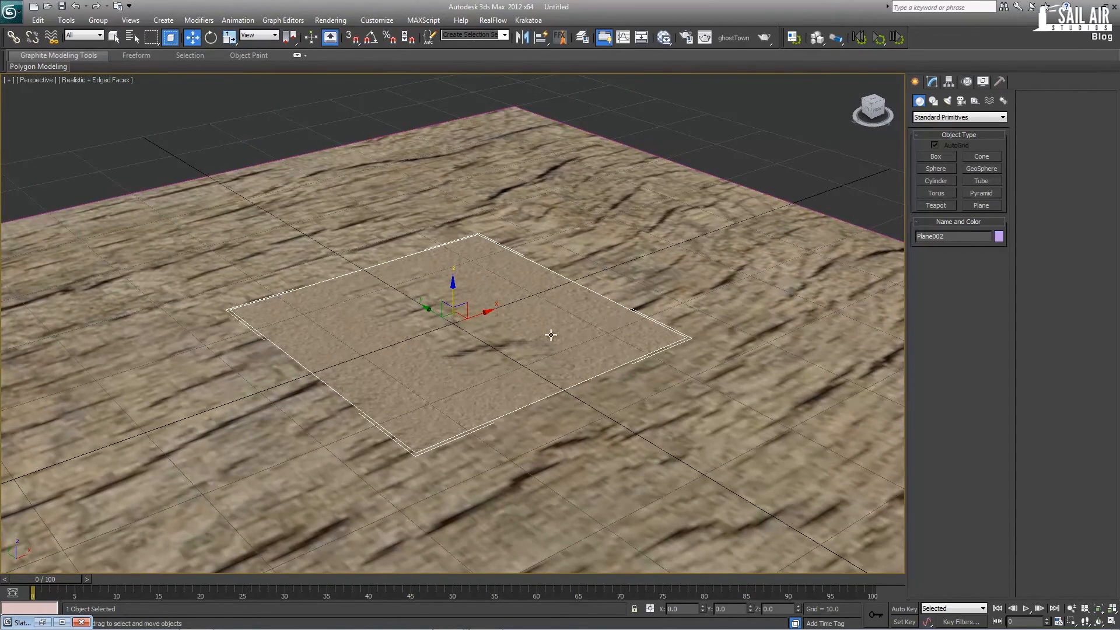
{"action": "mouse_move", "coordinate": [839, 531]}
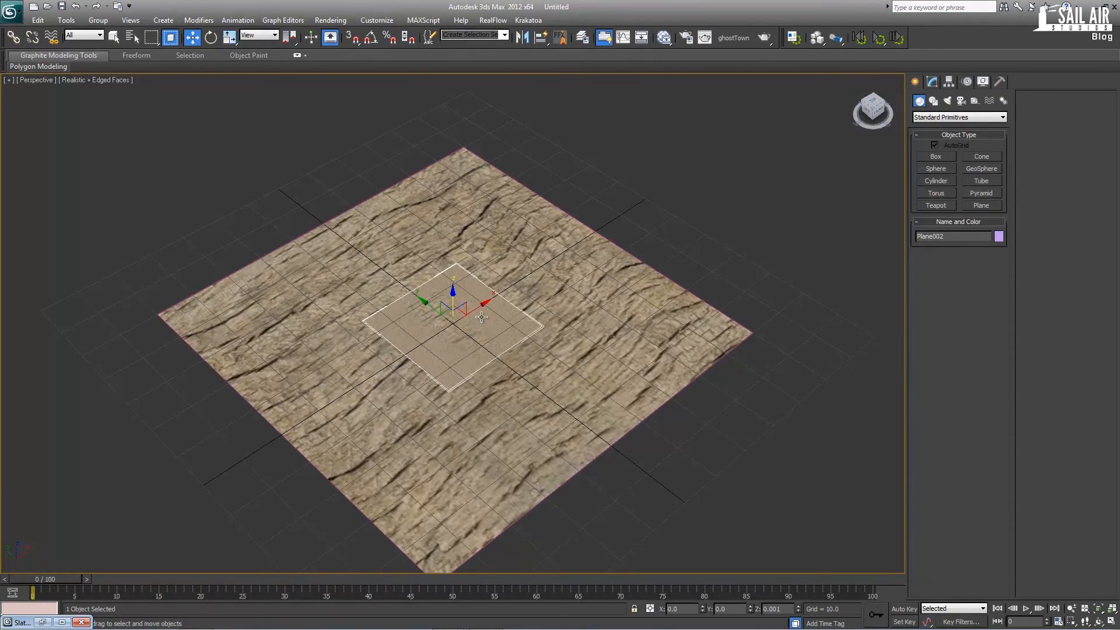
Clone the decal plane as Plane003 onto another spot and render the Perspective view
{"action": "left_click_drag", "start_coordinate": [454, 300], "coordinate": [617, 317]}
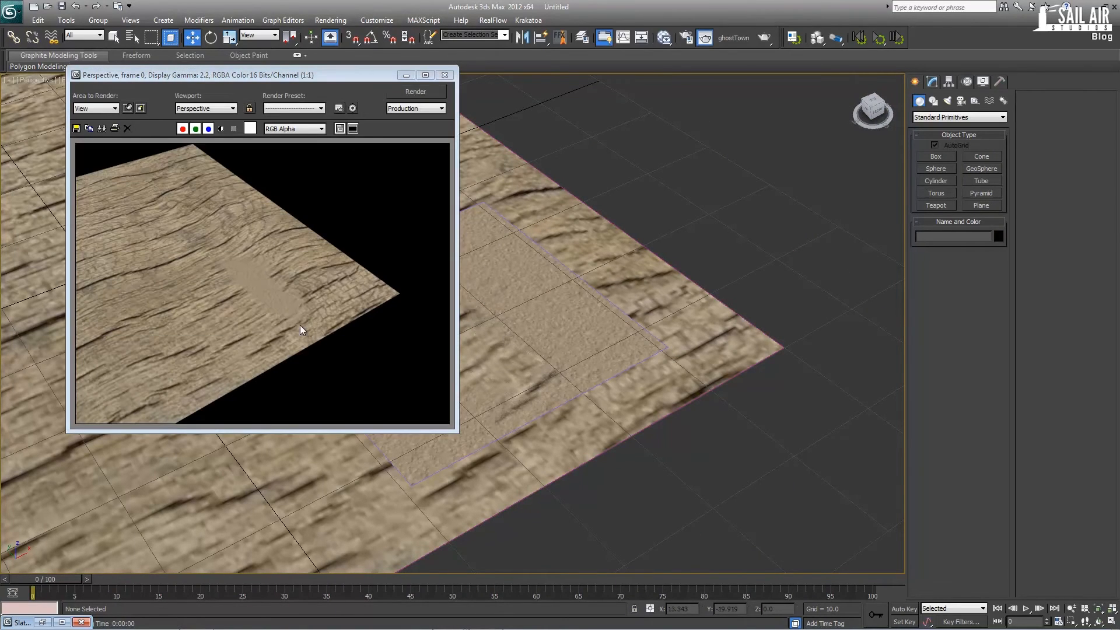
{"action": "mouse_move", "coordinate": [324, 340]}
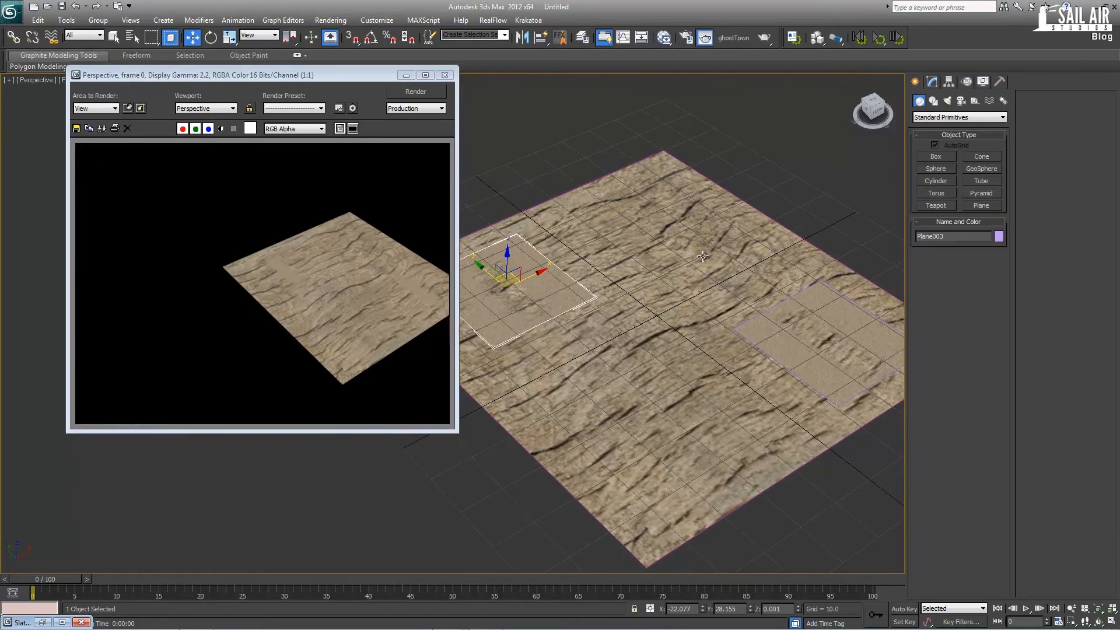
{"action": "left_click", "coordinate": [444, 74]}
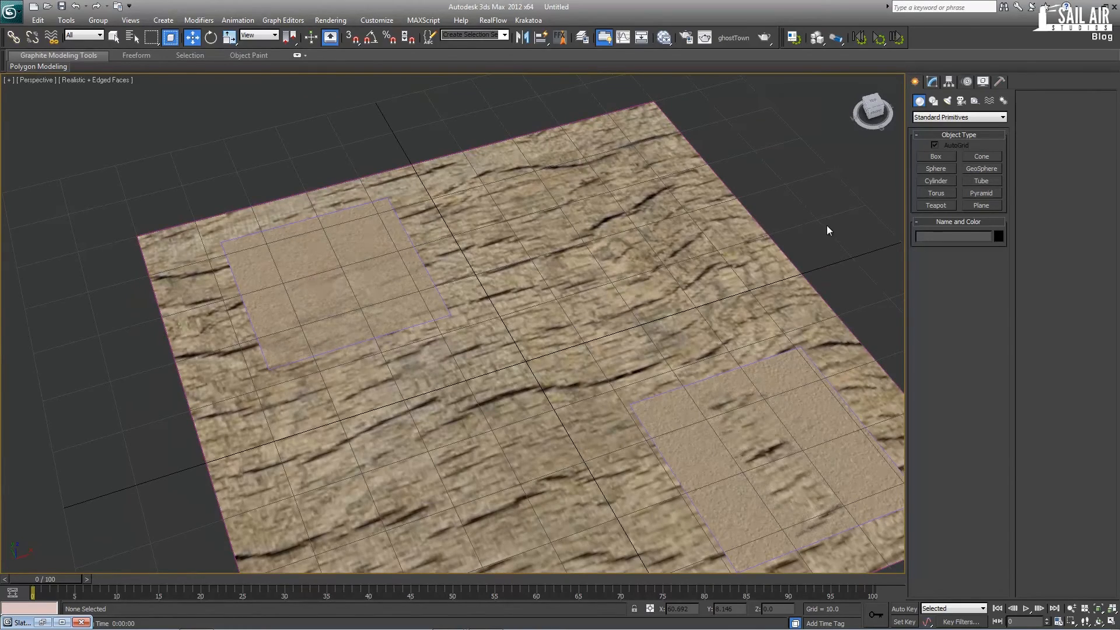
Build a temporary box over the wooden ground plane and render to check its shadow
{"action": "left_click", "coordinate": [500, 336]}
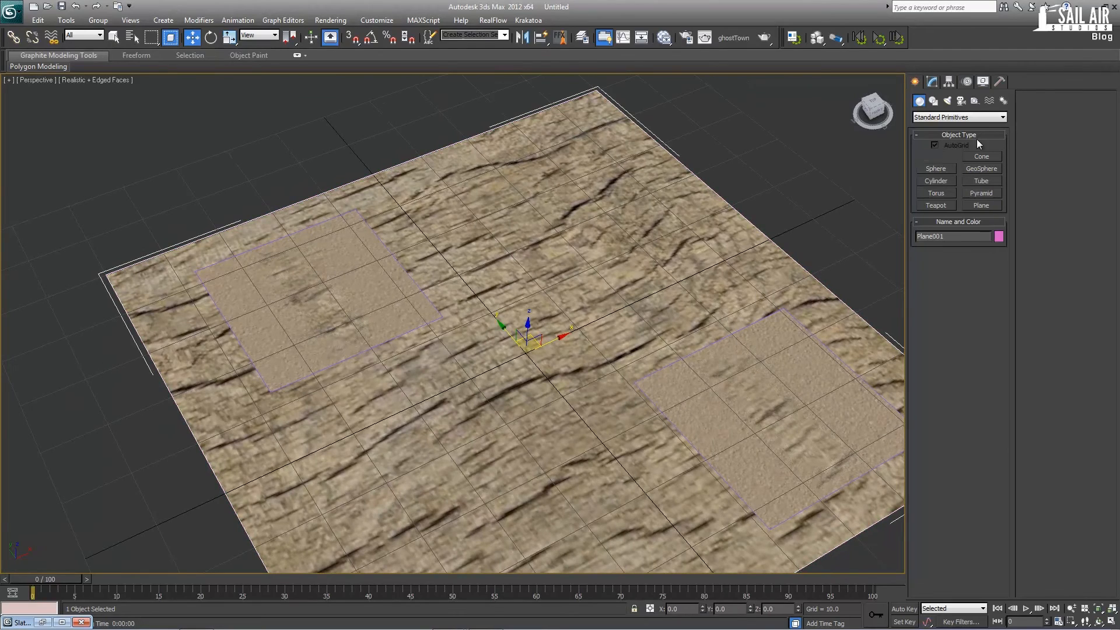
{"action": "left_click", "coordinate": [935, 157]}
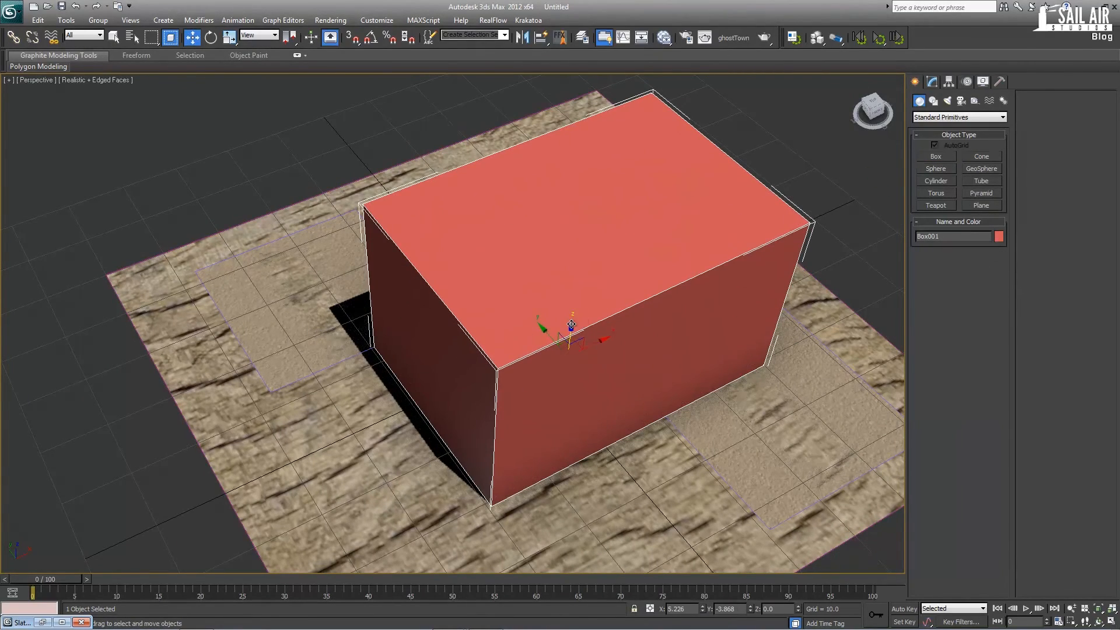
{"action": "left_click_drag", "start_coordinate": [571, 325], "coordinate": [595, 132]}
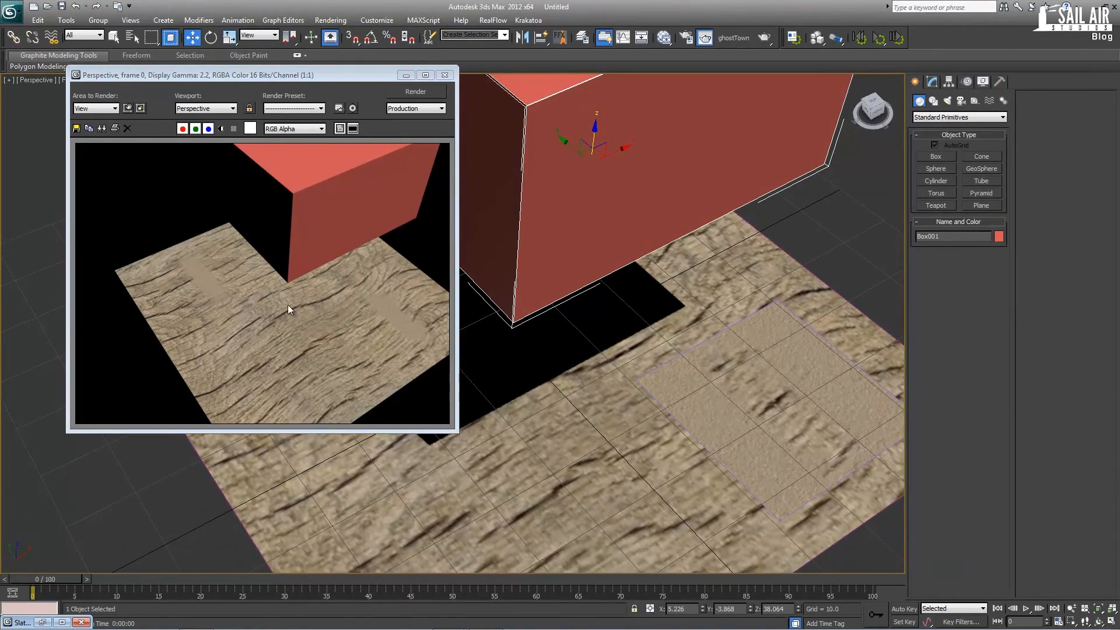
{"action": "left_click", "coordinate": [445, 74]}
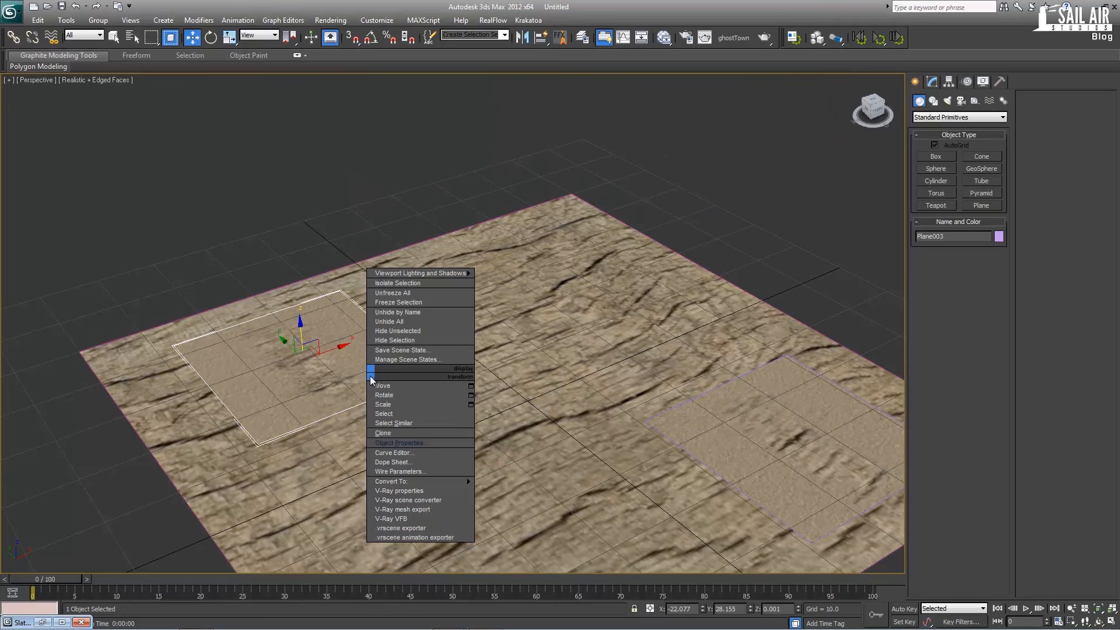
Adjust the decal plane's shadow settings in Object Properties, render, and close the render window
{"action": "left_click", "coordinate": [400, 442]}
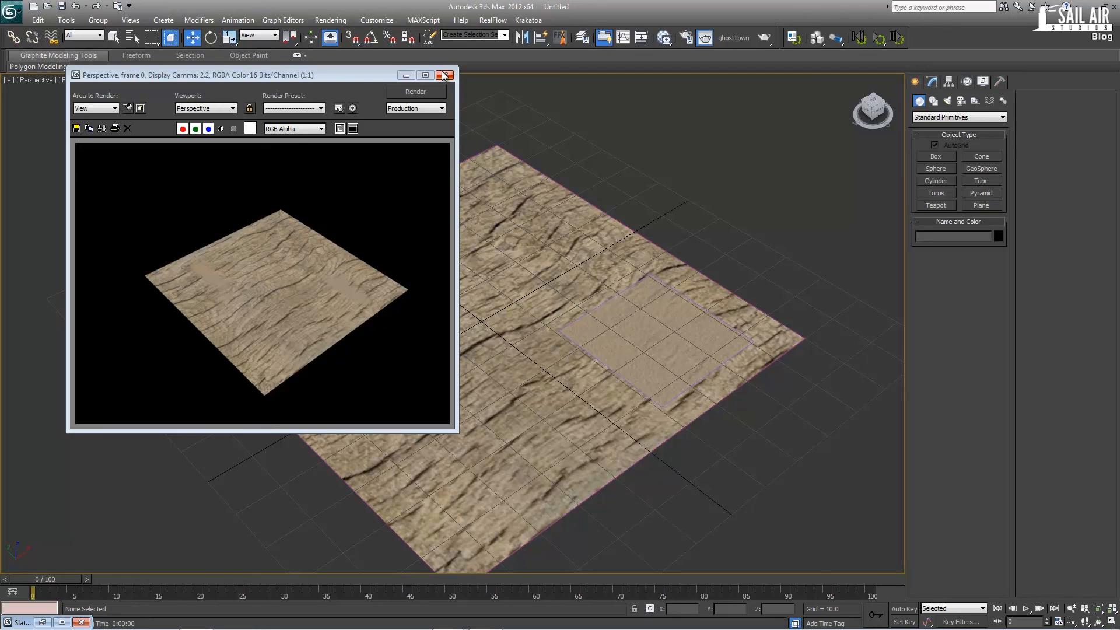
{"action": "left_click", "coordinate": [445, 74]}
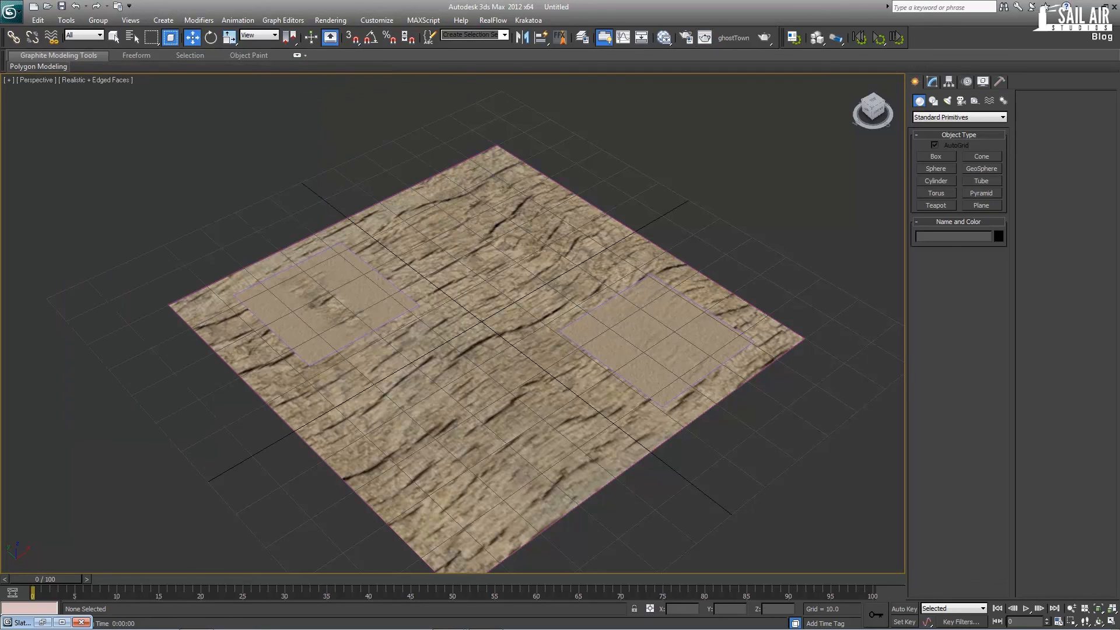